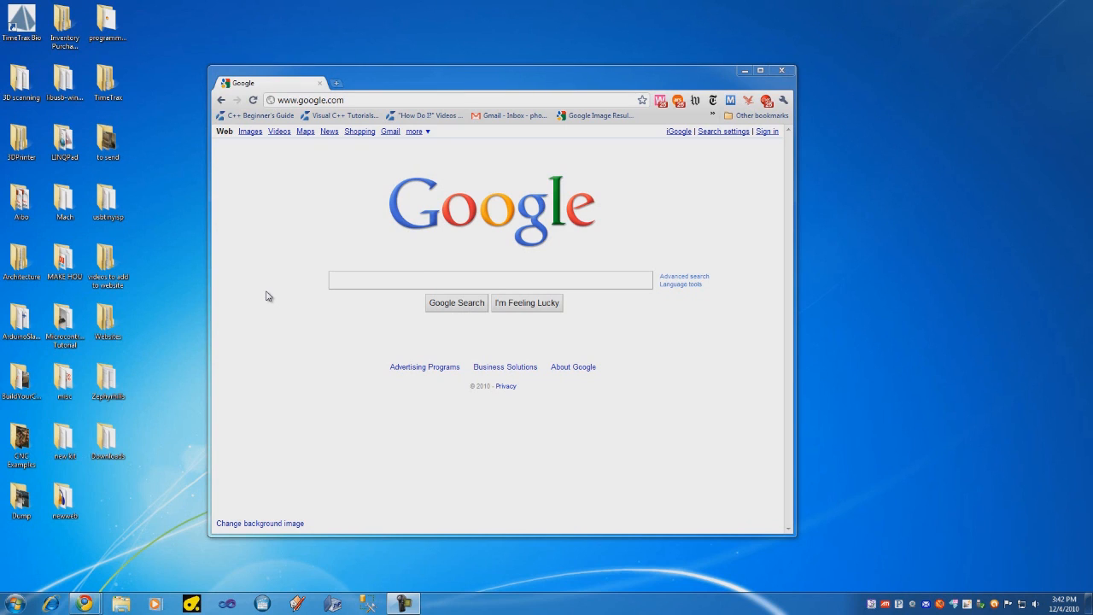
- Search Google for winavr to bring up its web results
{"action": "left_click", "coordinate": [488, 280]}
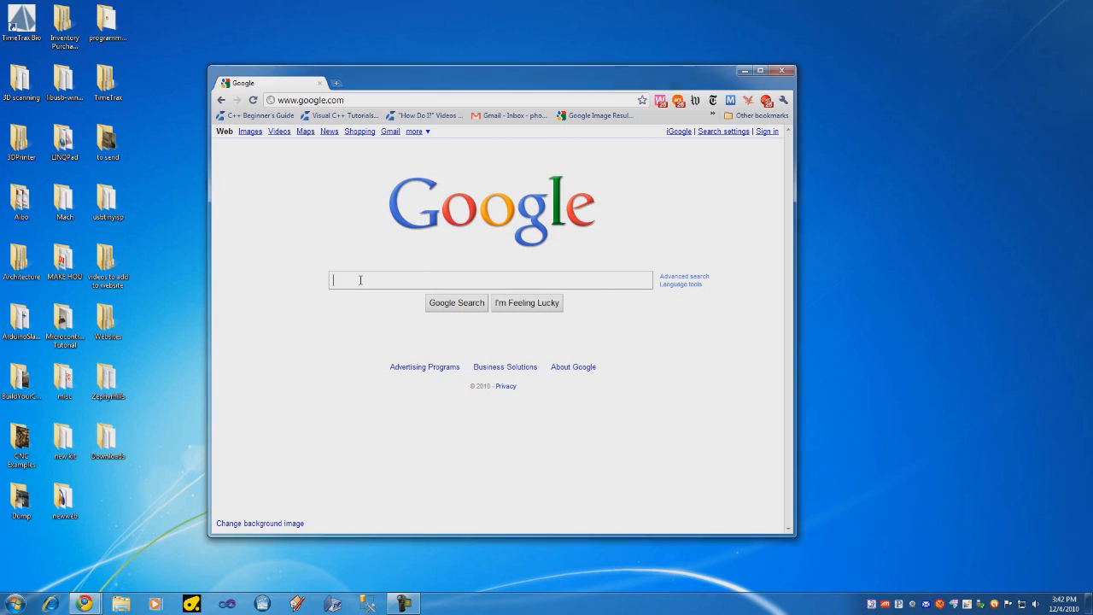
{"action": "type", "text": "winavr"}
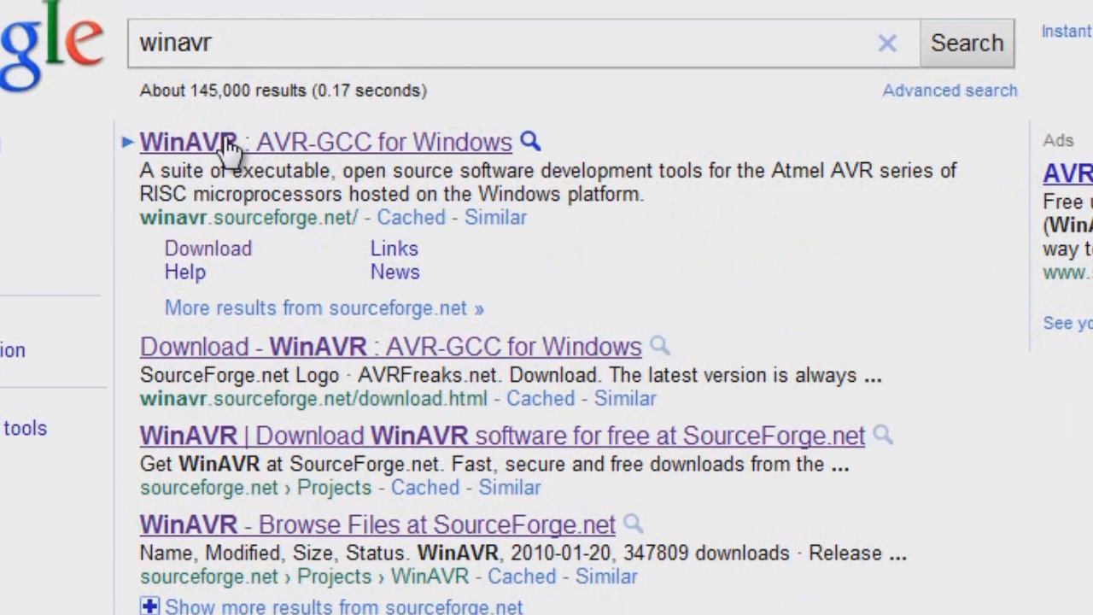
{"action": "mouse_move", "coordinate": [191, 212]}
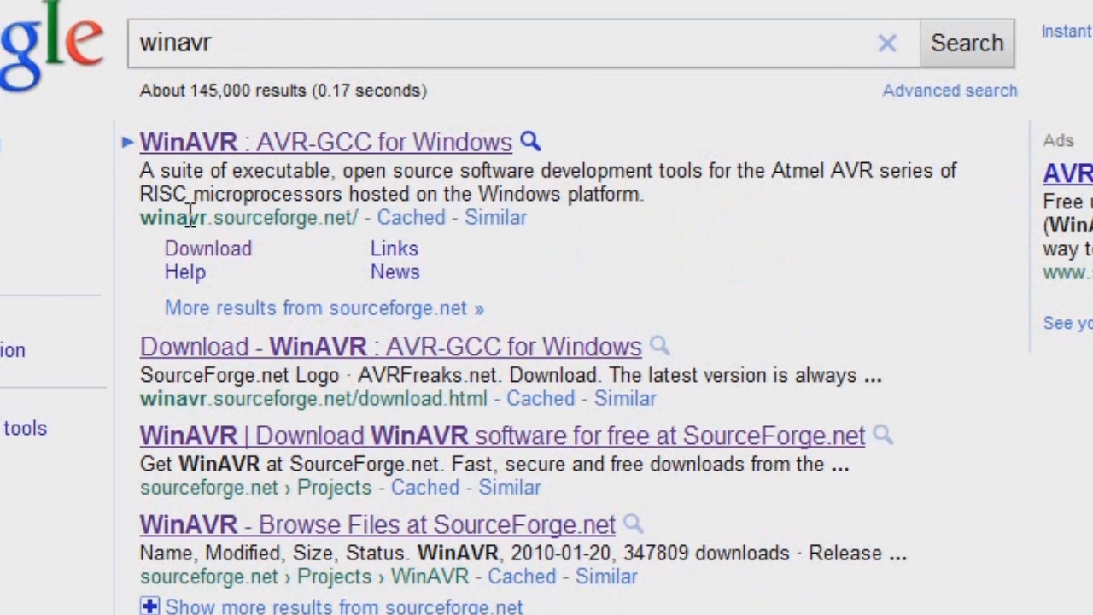
{"action": "mouse_move", "coordinate": [144, 236]}
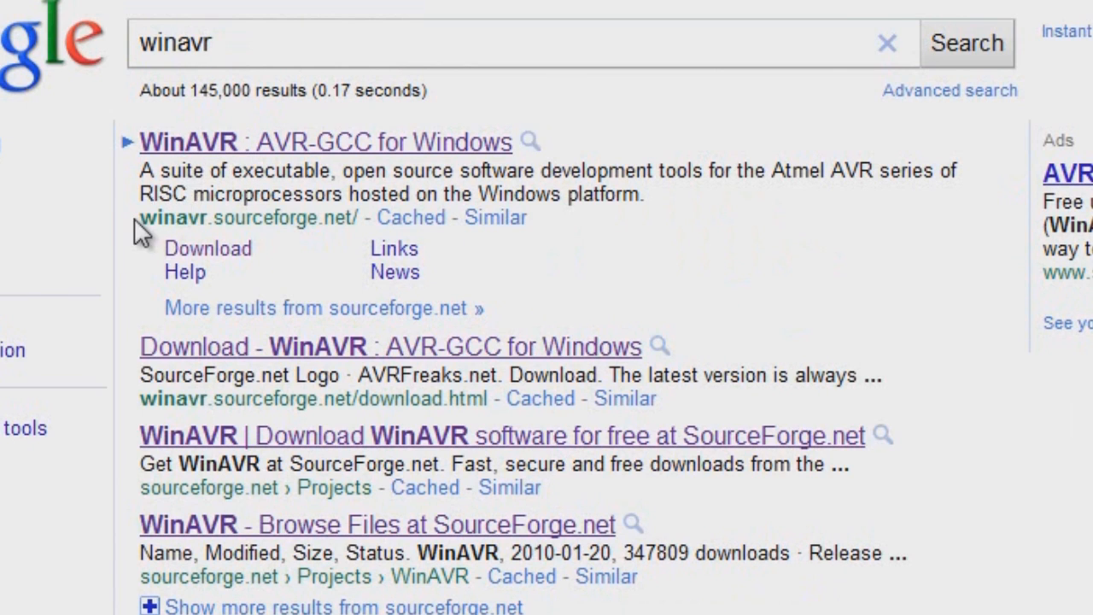
{"action": "mouse_move", "coordinate": [178, 222]}
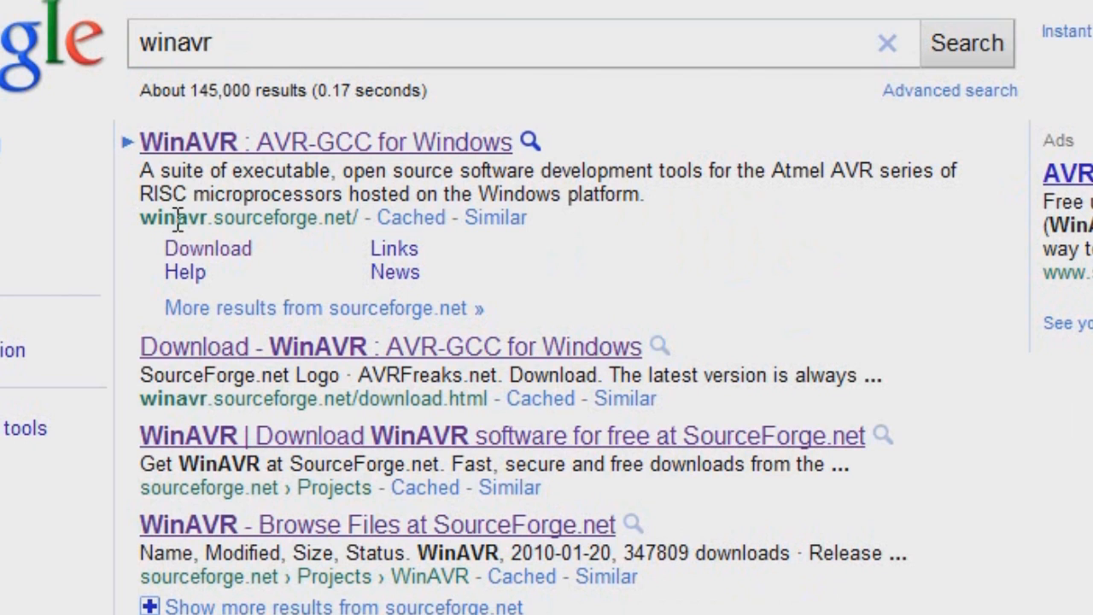
{"action": "mouse_move", "coordinate": [297, 208]}
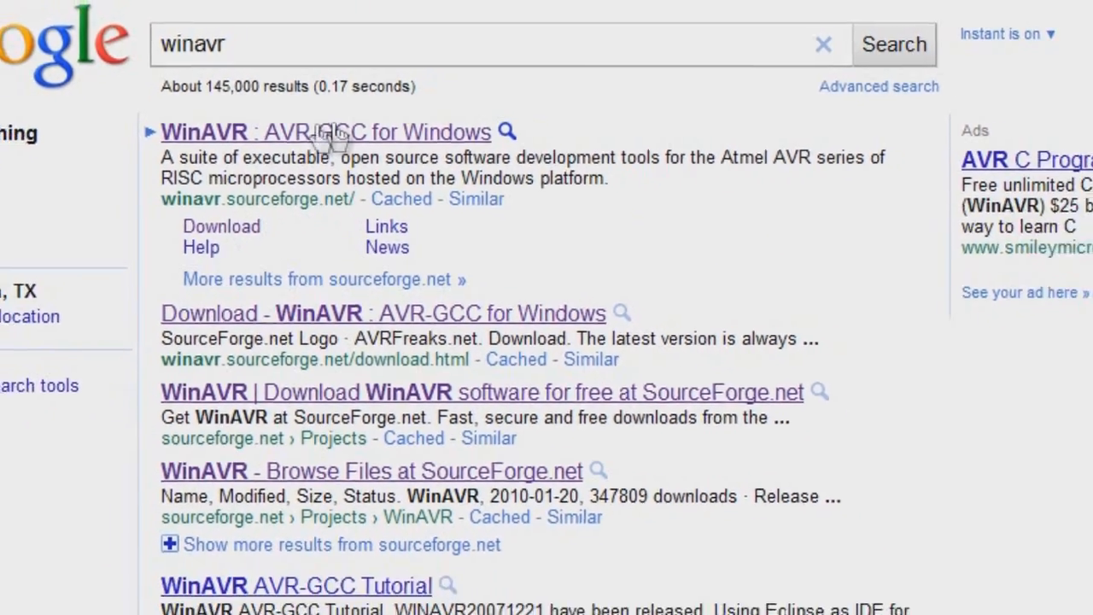
- Reach the WinAVR project on SourceForge and its full list of downloadable files
{"action": "left_click", "coordinate": [326, 131]}
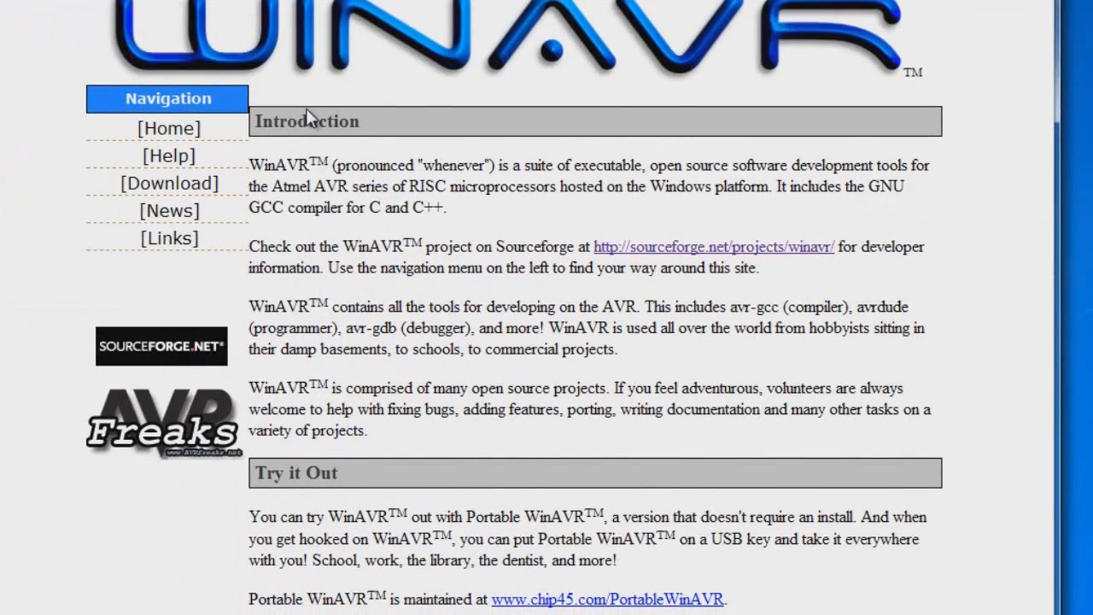
{"action": "mouse_move", "coordinate": [470, 179]}
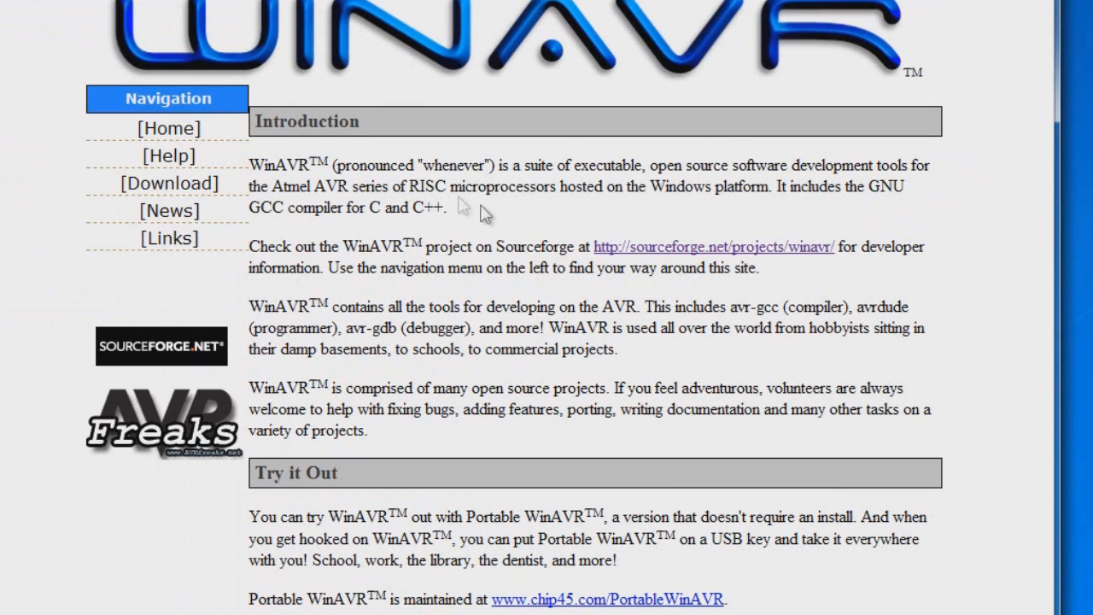
{"action": "mouse_move", "coordinate": [408, 289]}
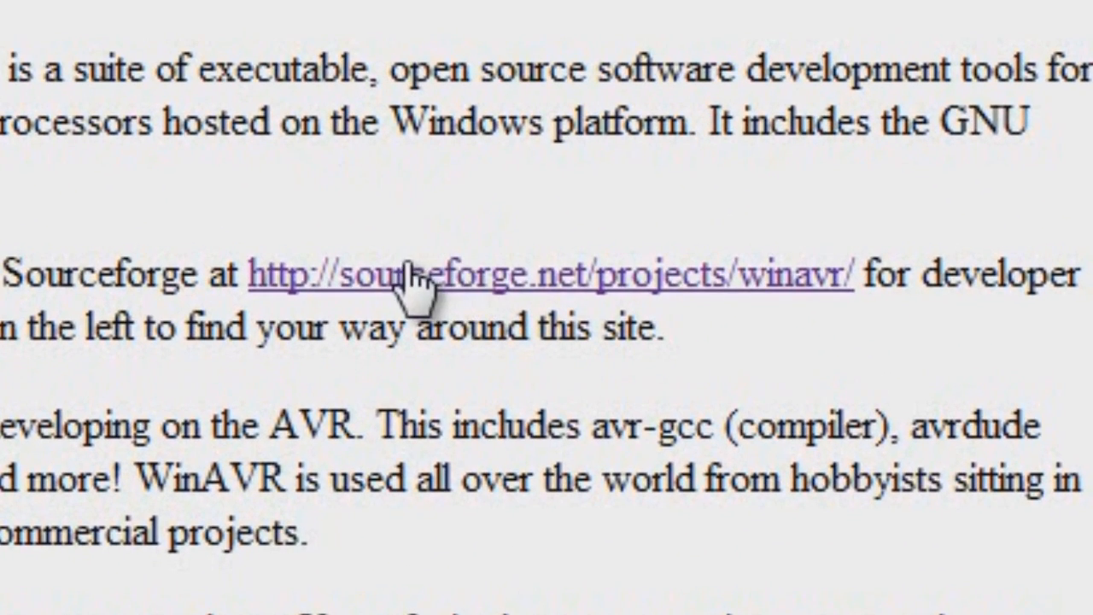
{"action": "mouse_move", "coordinate": [584, 282]}
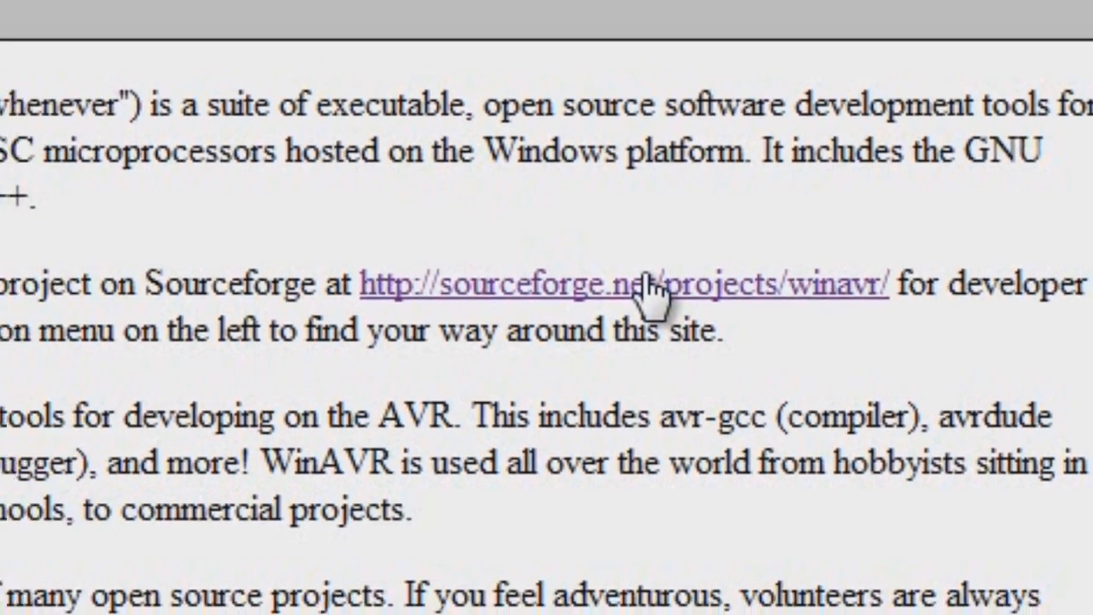
{"action": "left_click", "coordinate": [620, 284]}
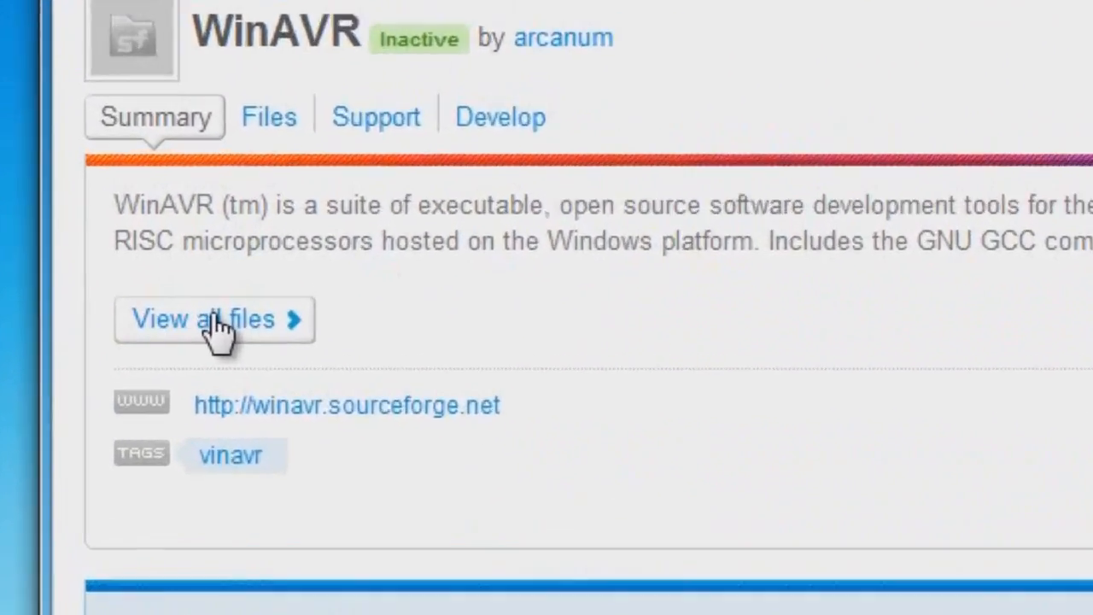
{"action": "left_click", "coordinate": [214, 320]}
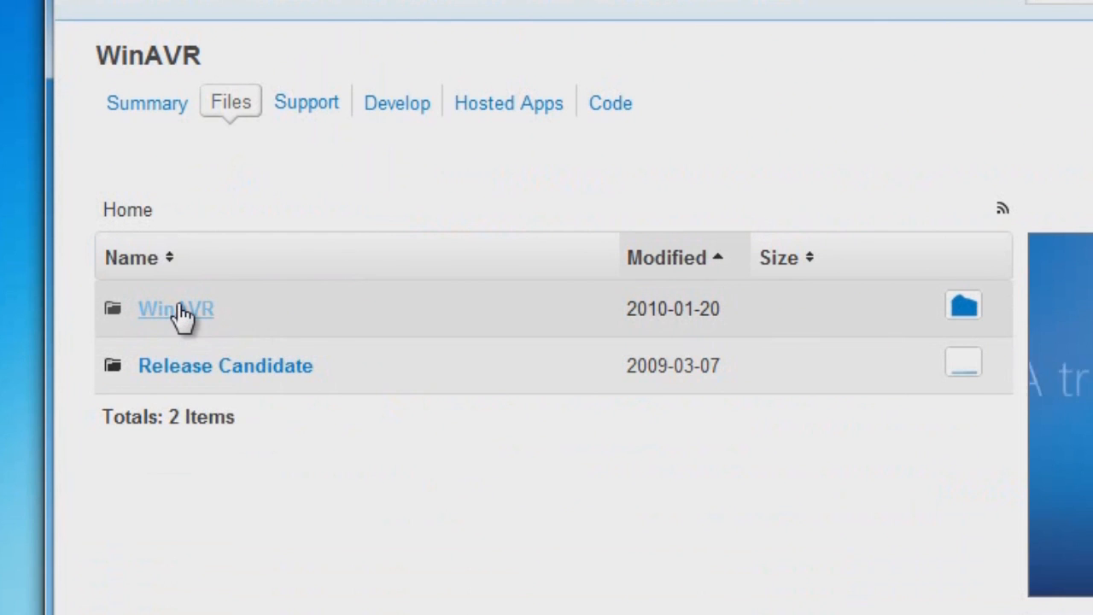
- Start downloading WinAVR-20100110-install.exe from the WinAVR/20100110 release folder
{"action": "left_click", "coordinate": [175, 308]}
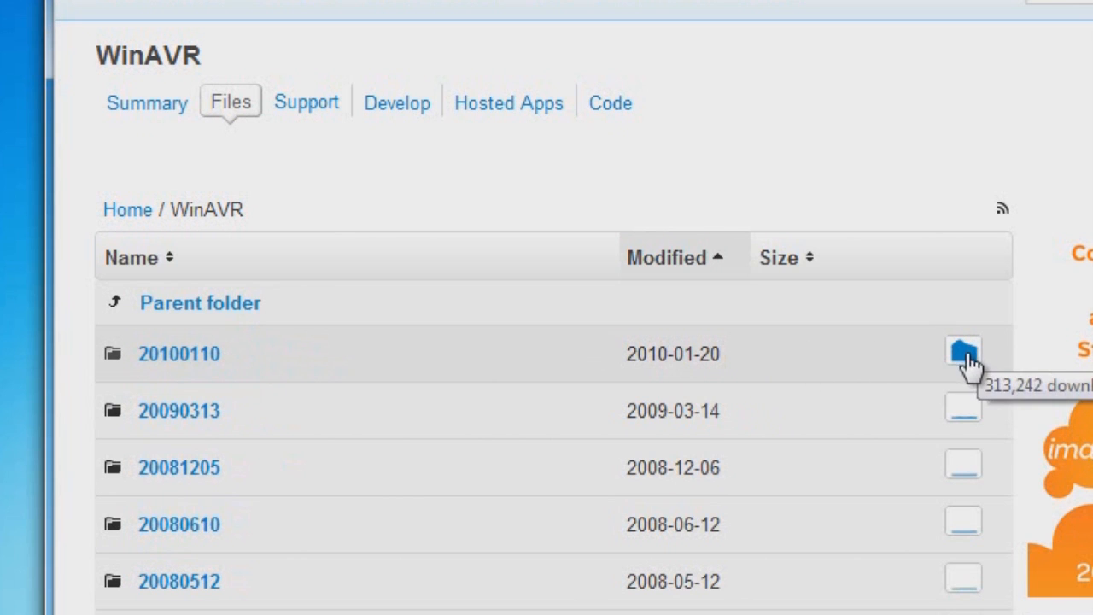
{"action": "mouse_move", "coordinate": [974, 410]}
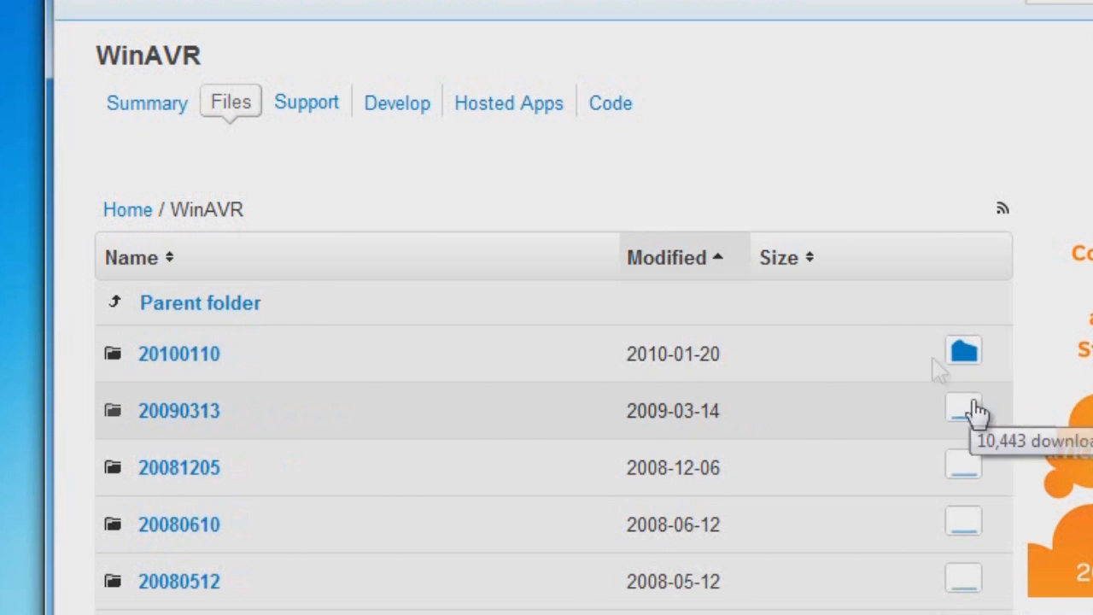
{"action": "mouse_move", "coordinate": [179, 353]}
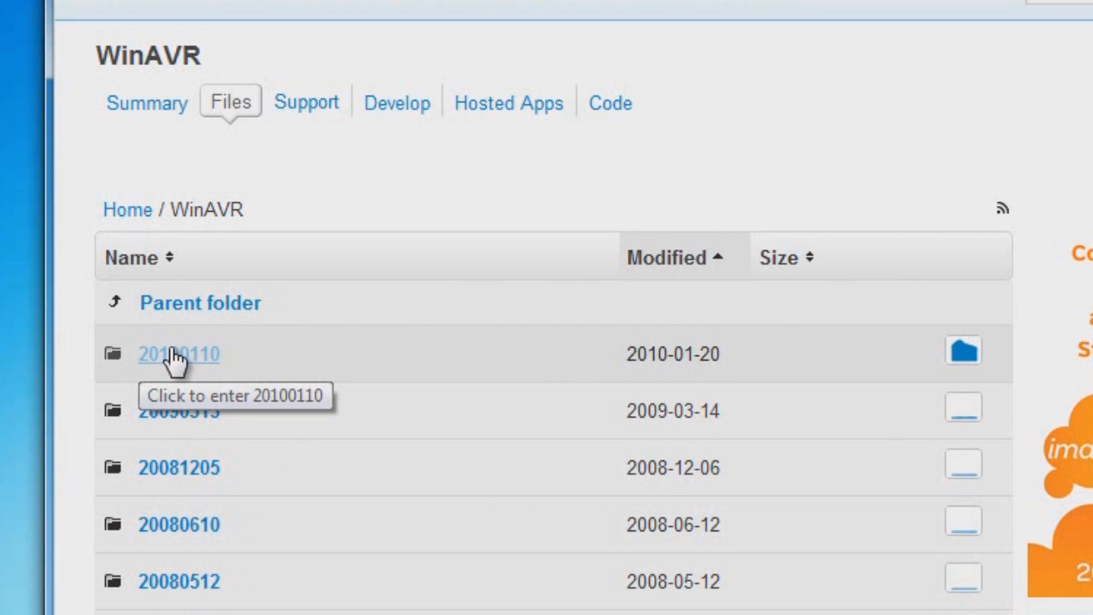
{"action": "left_click", "coordinate": [178, 353]}
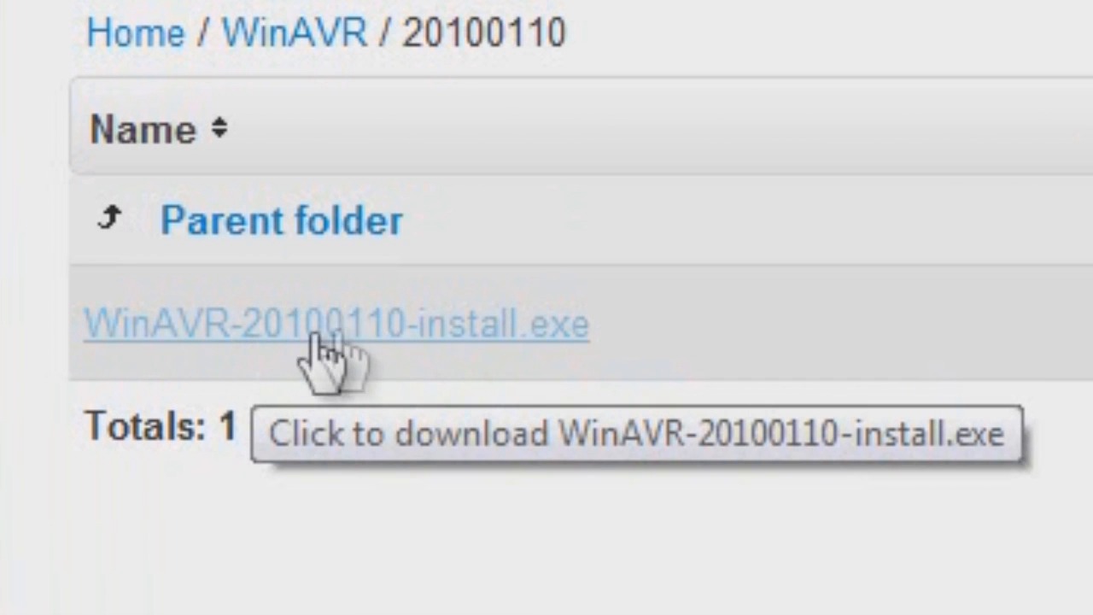
{"action": "mouse_move", "coordinate": [367, 342]}
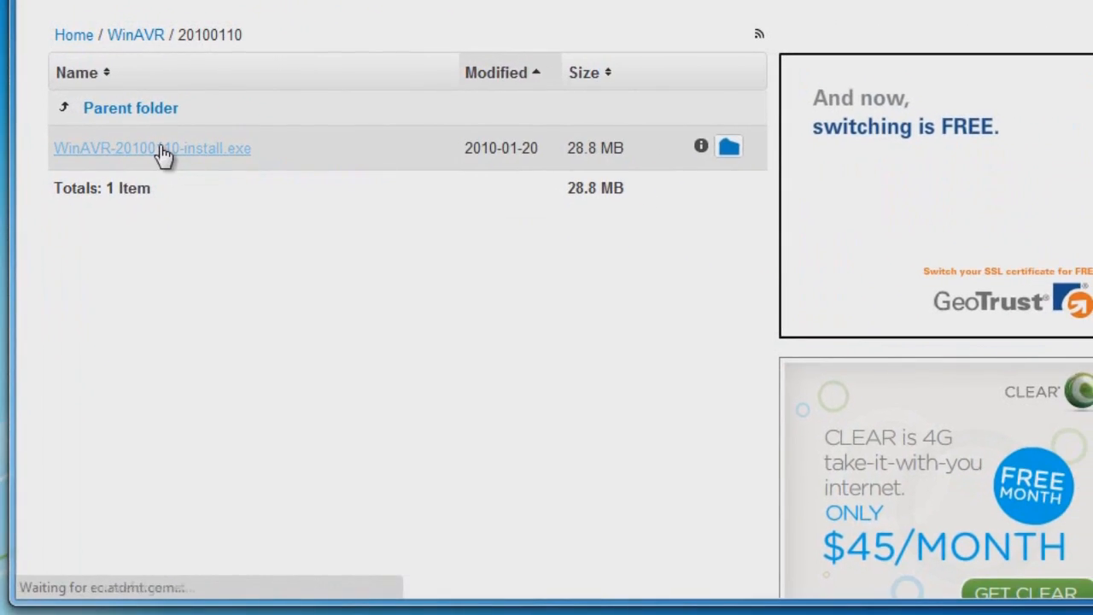
{"action": "left_click", "coordinate": [150, 147]}
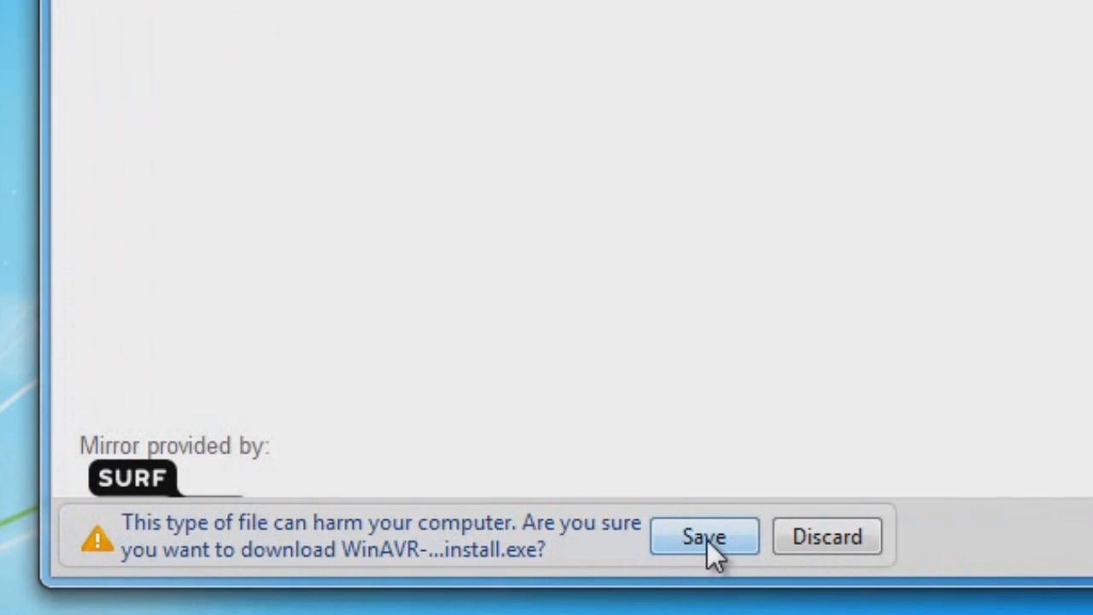
- Keep the WinAVR installer download despite Chrome's safety warning
{"action": "left_click", "coordinate": [704, 537]}
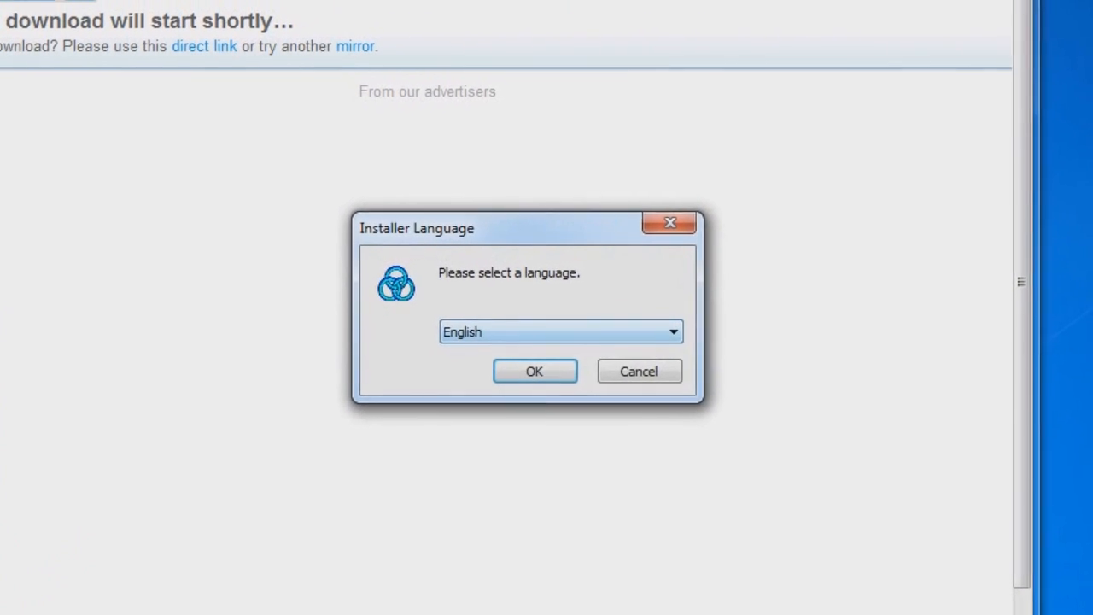
- Start WinAVR Setup in English and accept the license agreement
{"action": "left_click", "coordinate": [532, 371]}
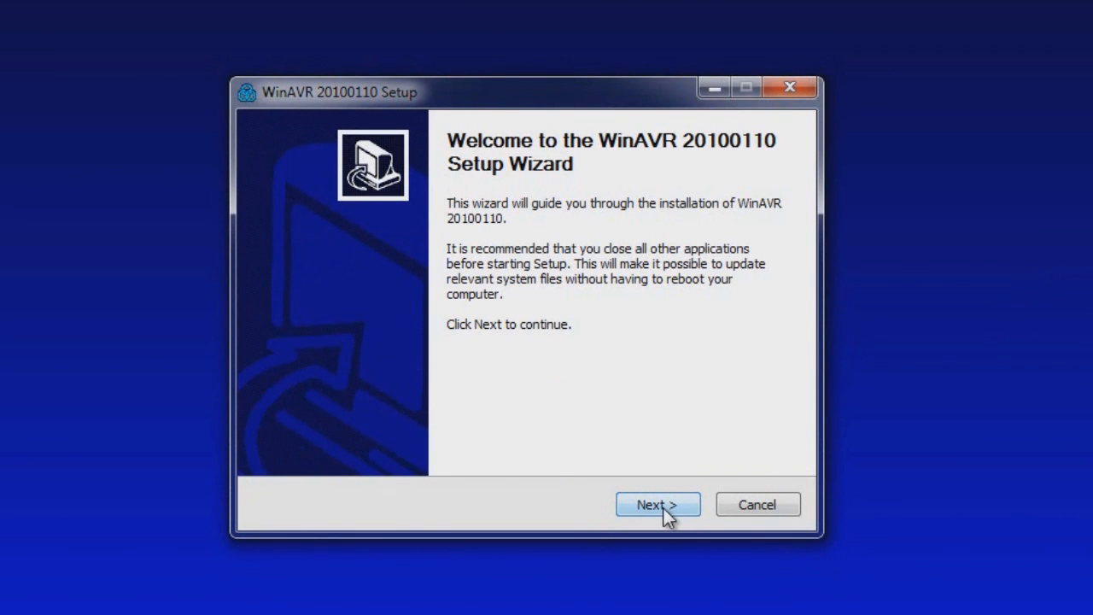
{"action": "left_click", "coordinate": [657, 504]}
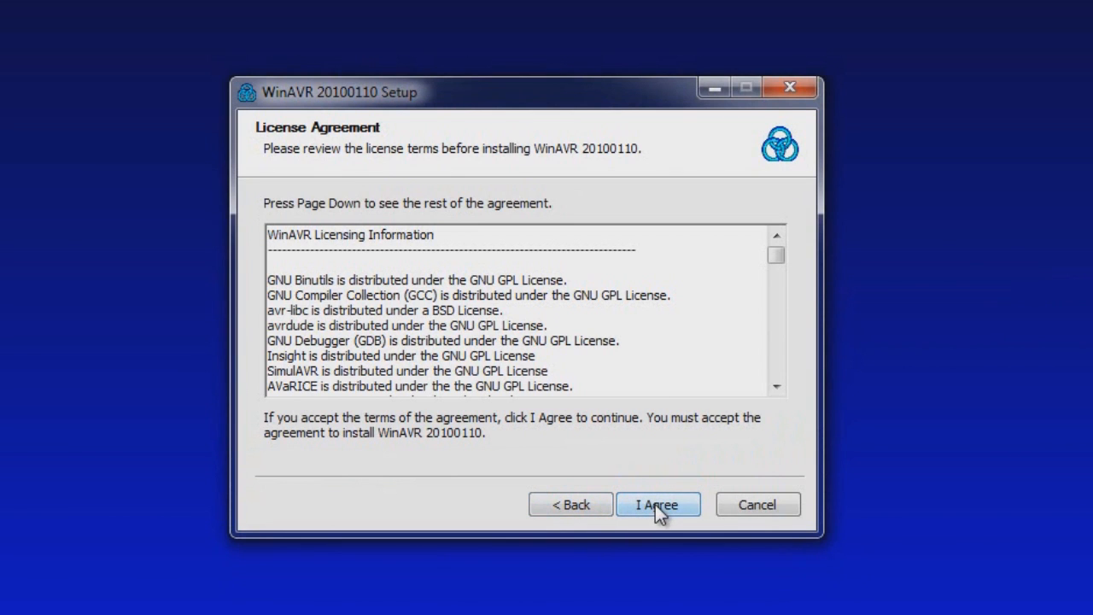
{"action": "left_click", "coordinate": [655, 503]}
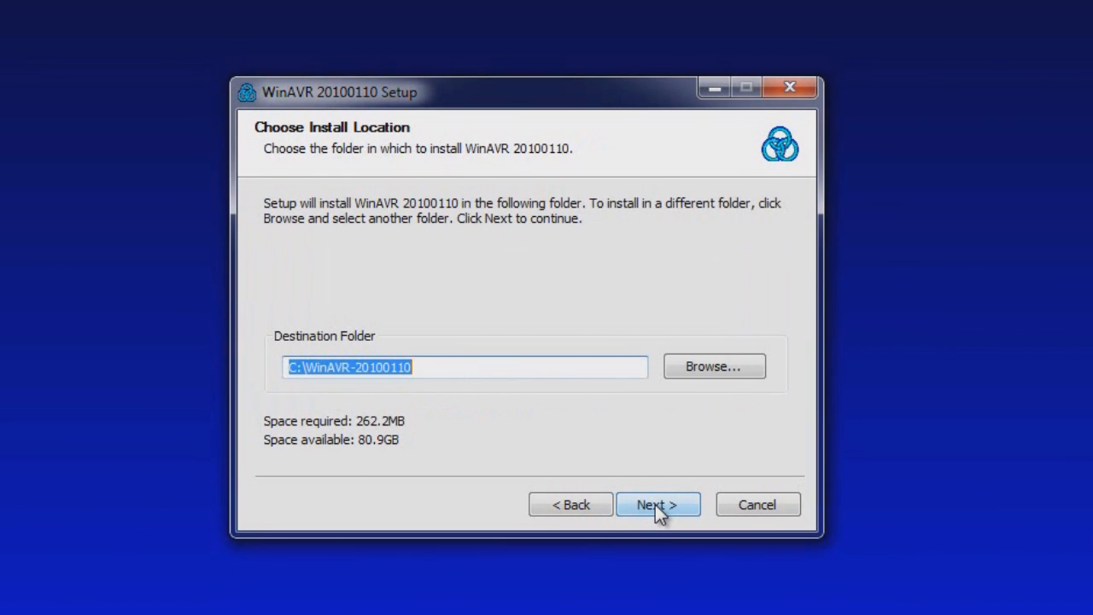
{"action": "mouse_move", "coordinate": [453, 375]}
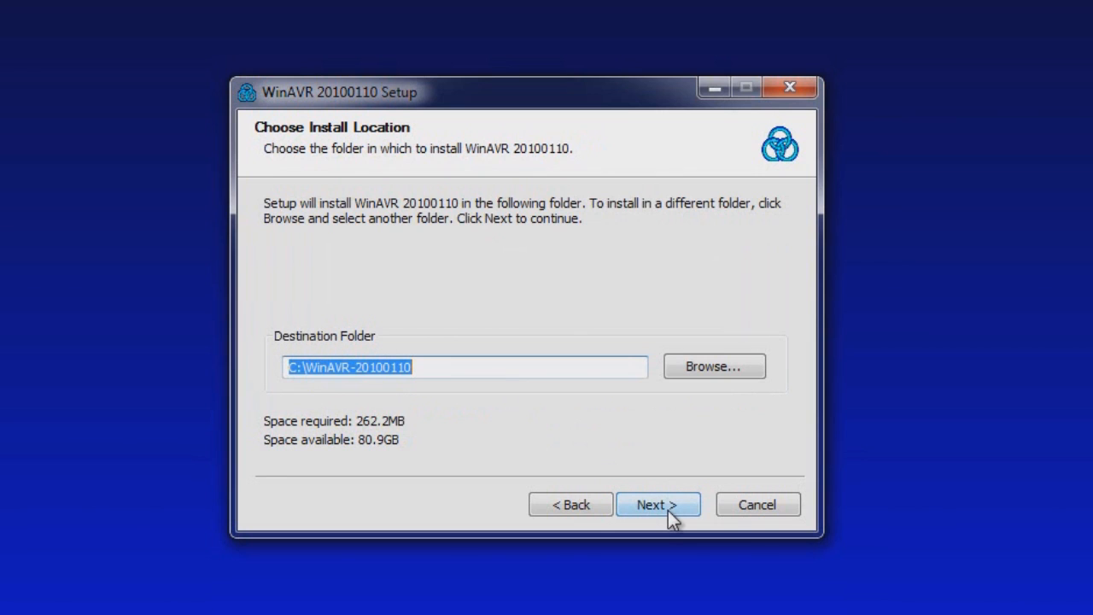
- Install all components into the default C:\WinAVR-20100110 folder and finish the wizard
{"action": "left_click", "coordinate": [658, 504]}
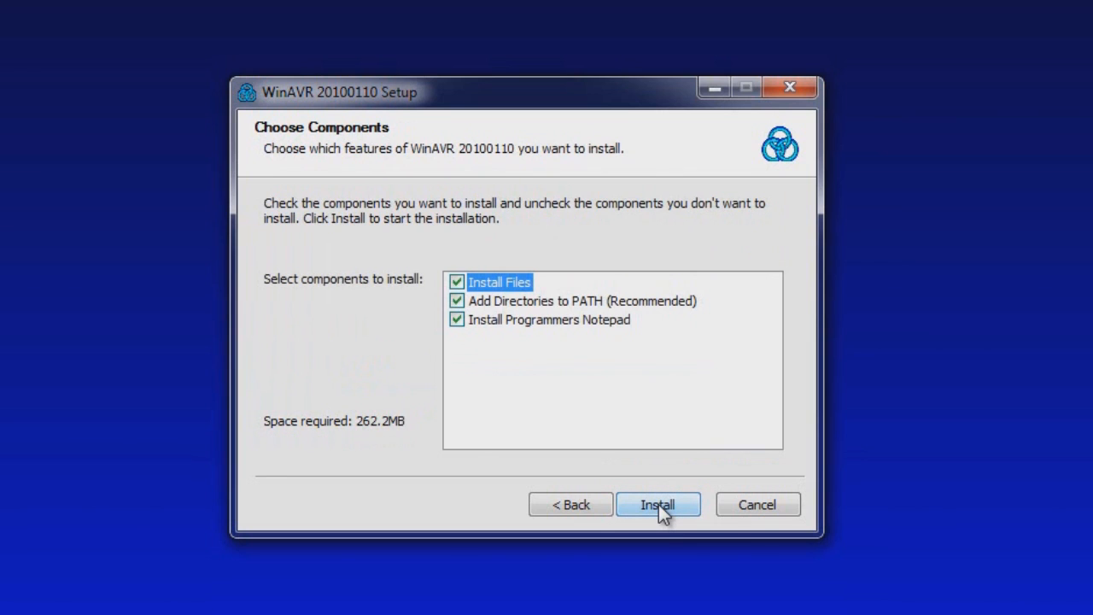
{"action": "left_click", "coordinate": [657, 504]}
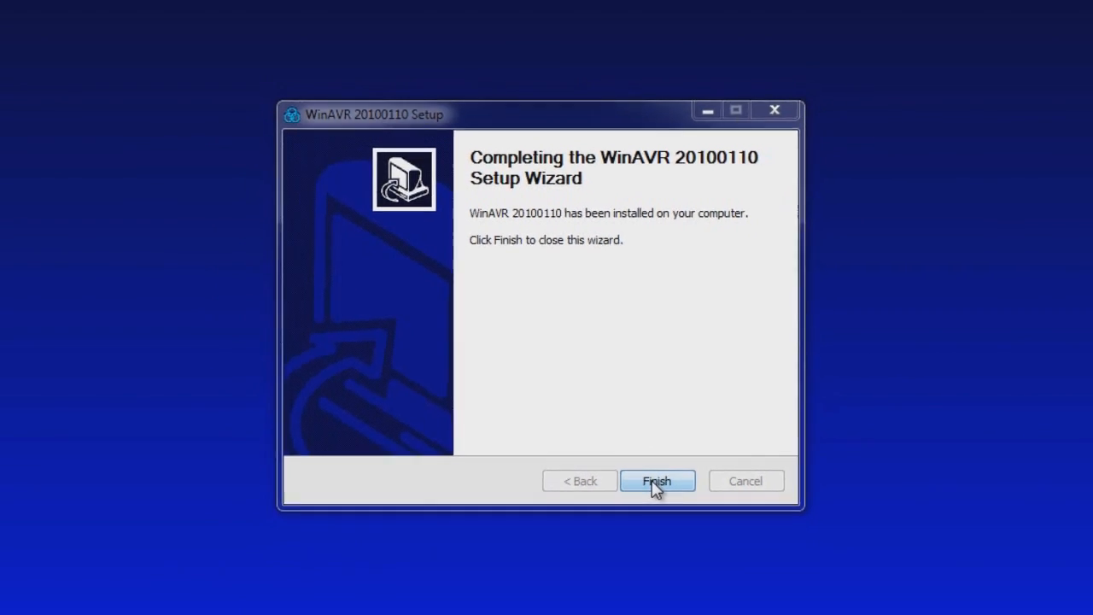
{"action": "left_click", "coordinate": [656, 480]}
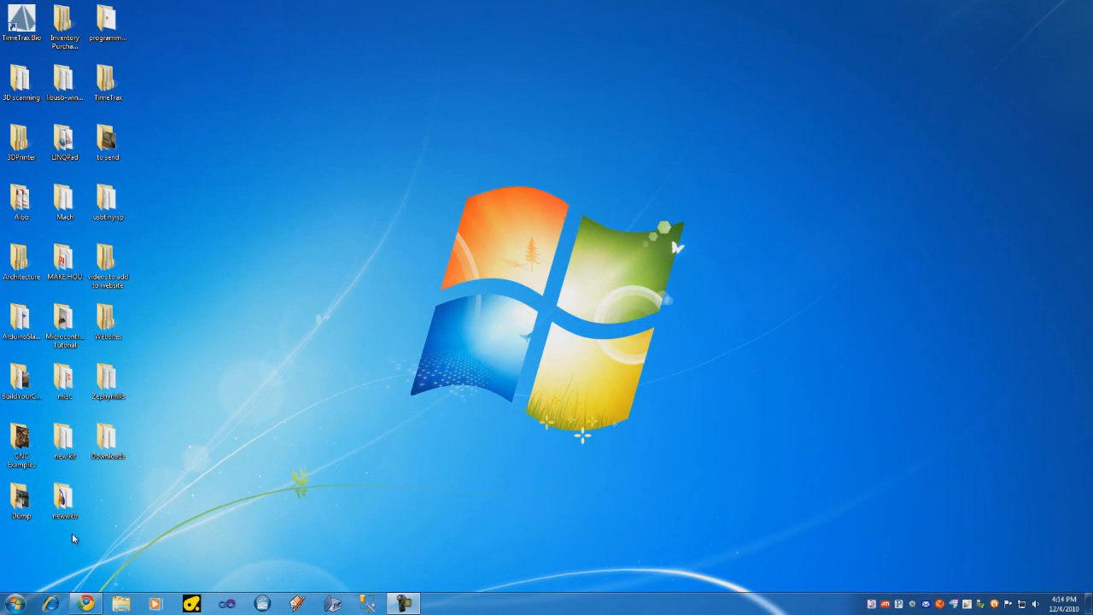
- Show All Programs in the Start menu with the WinAVR-20100110 folder in view
{"action": "left_click", "coordinate": [12, 601]}
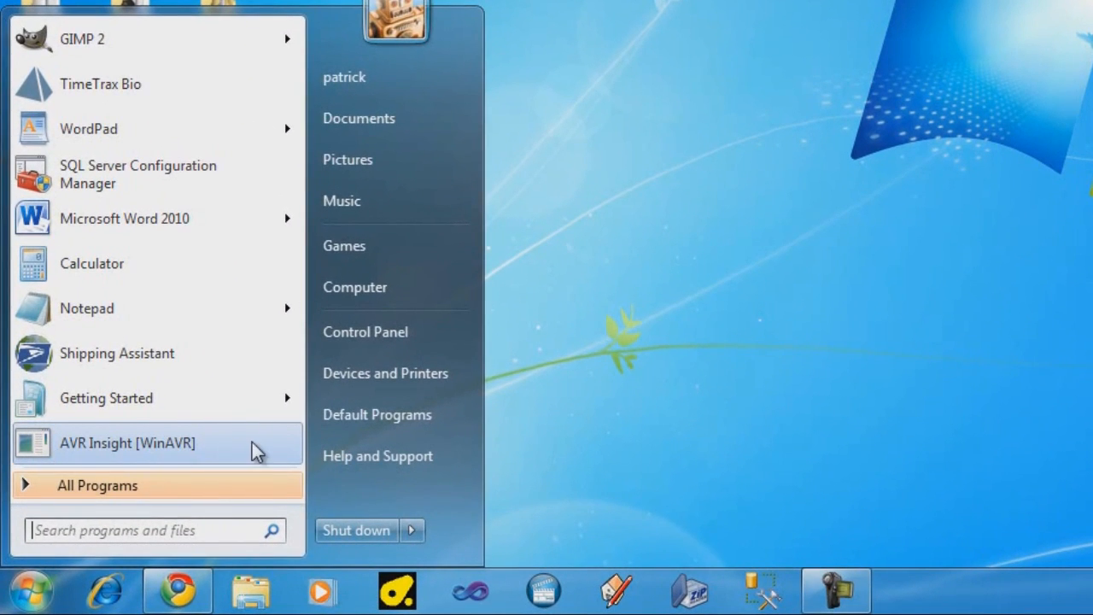
{"action": "mouse_move", "coordinate": [116, 448]}
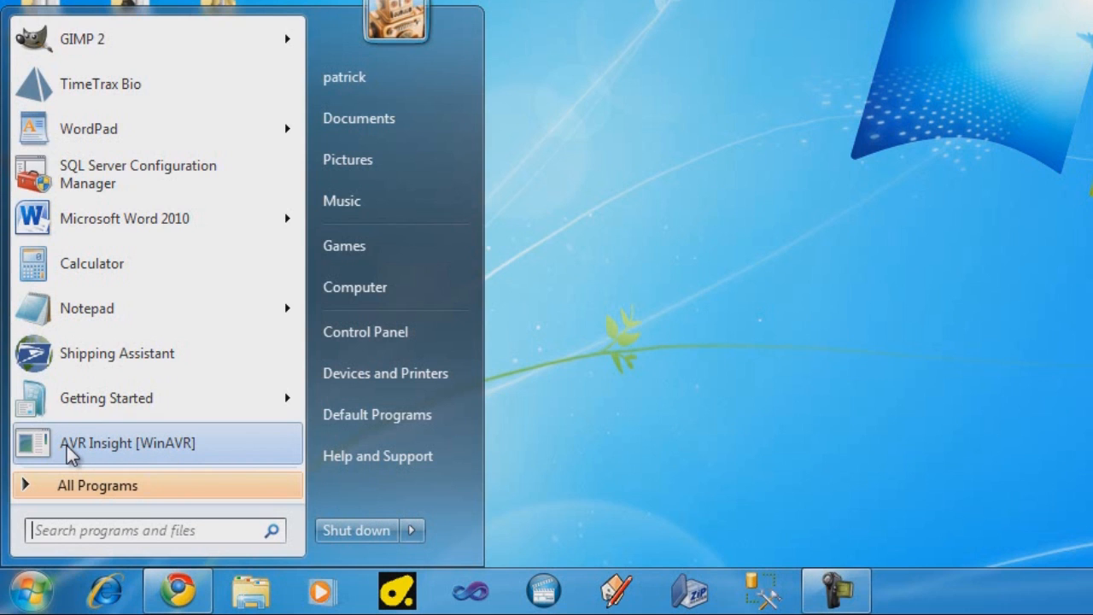
{"action": "mouse_move", "coordinate": [94, 495]}
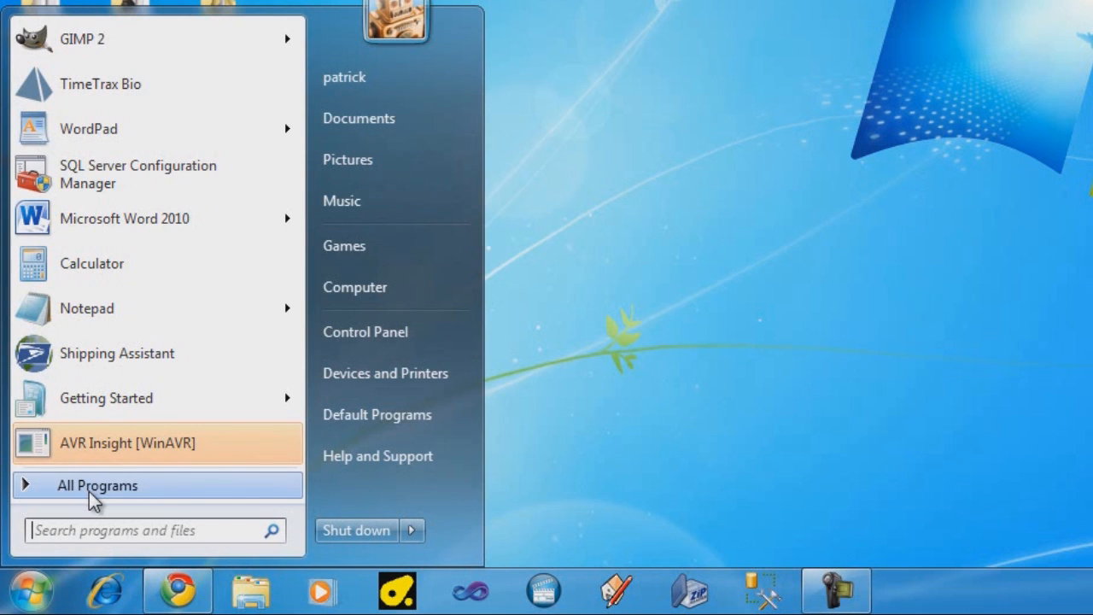
{"action": "left_click", "coordinate": [96, 485]}
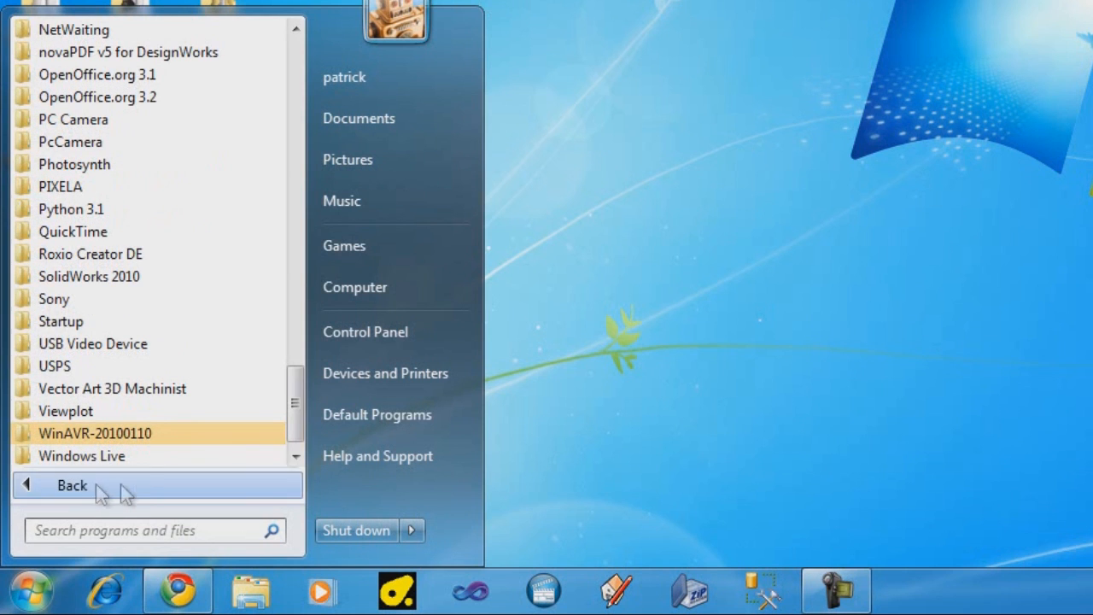
{"action": "mouse_move", "coordinate": [92, 343]}
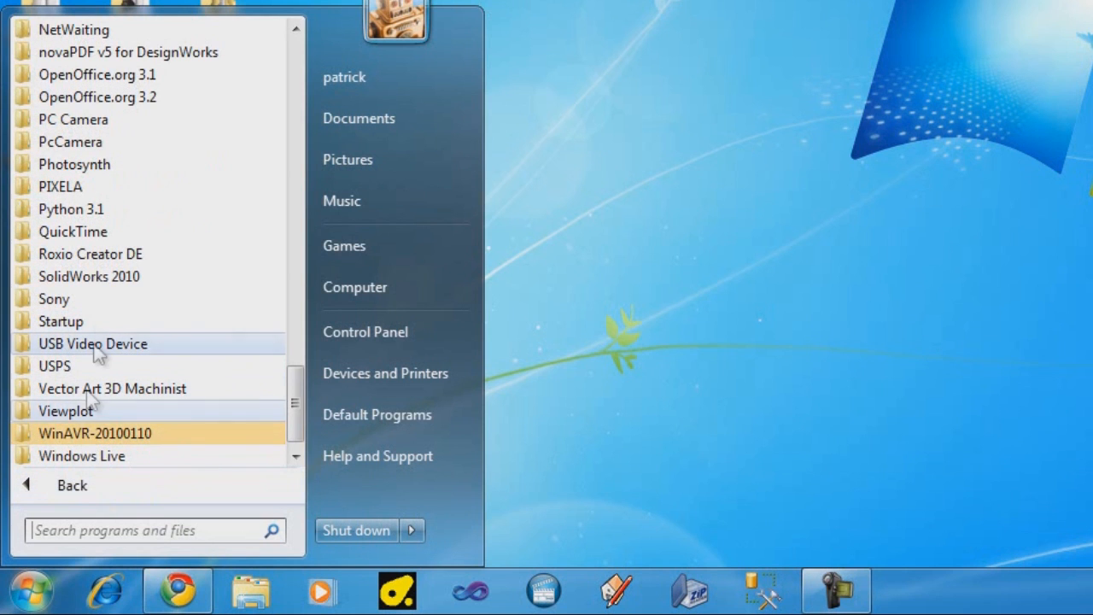
{"action": "scroll", "scroll_direction": "up", "scroll_amount": 3}
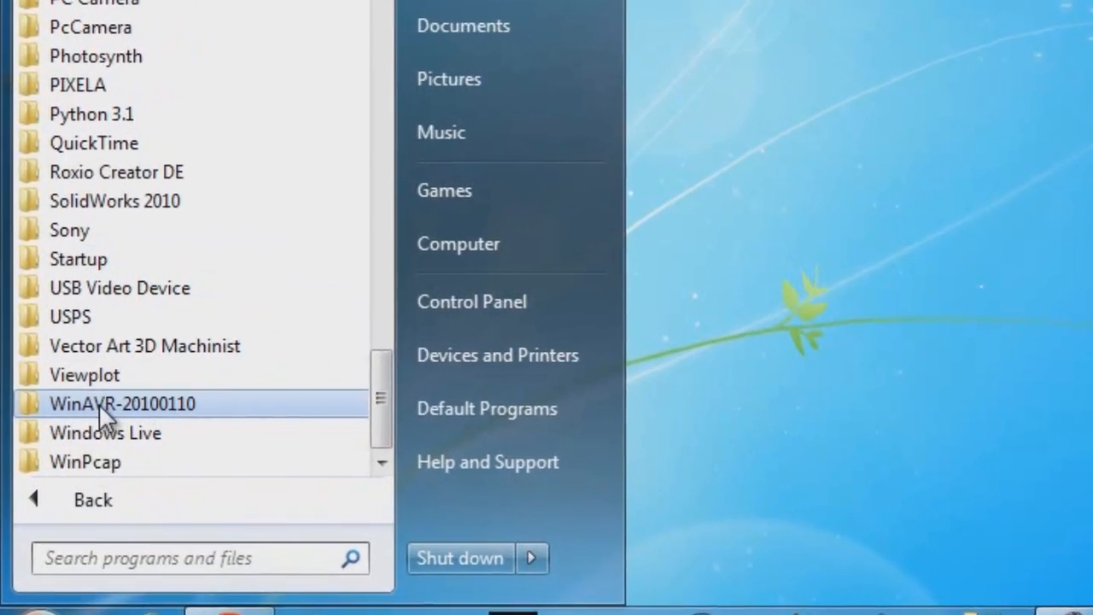
- Expand the WinAVR-20100110 folder to reveal Programmers Notepad and the manuals
{"action": "left_click", "coordinate": [121, 404]}
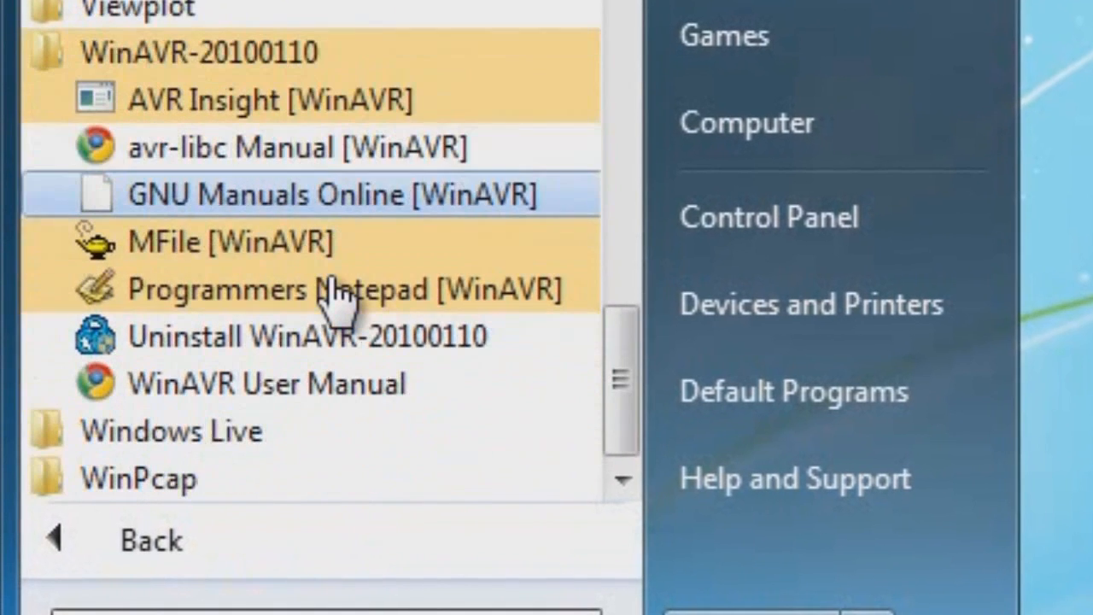
{"action": "mouse_move", "coordinate": [247, 99]}
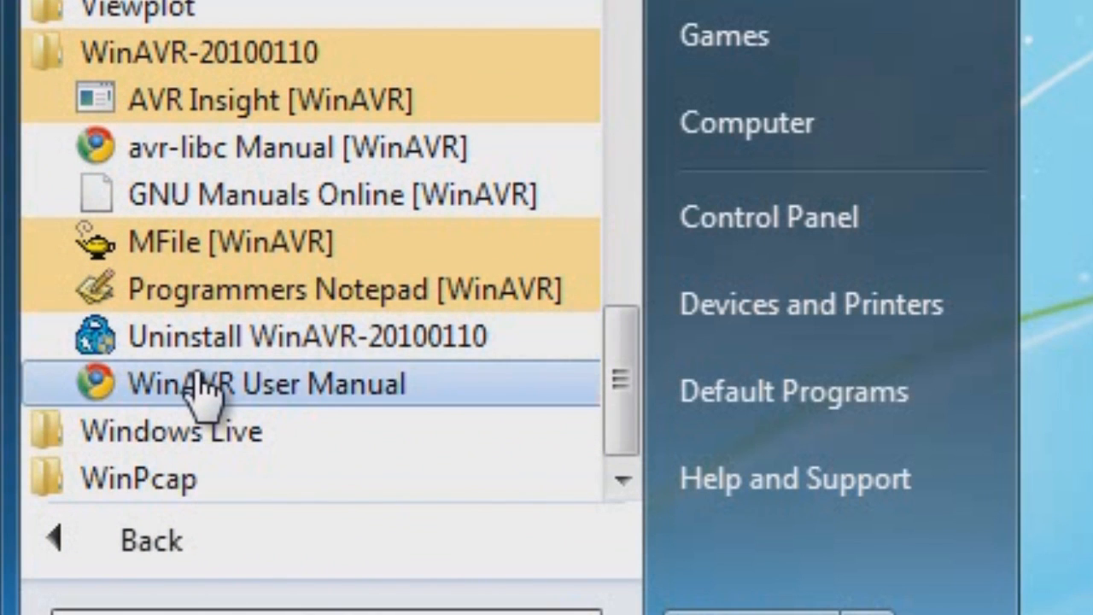
{"action": "mouse_move", "coordinate": [248, 146]}
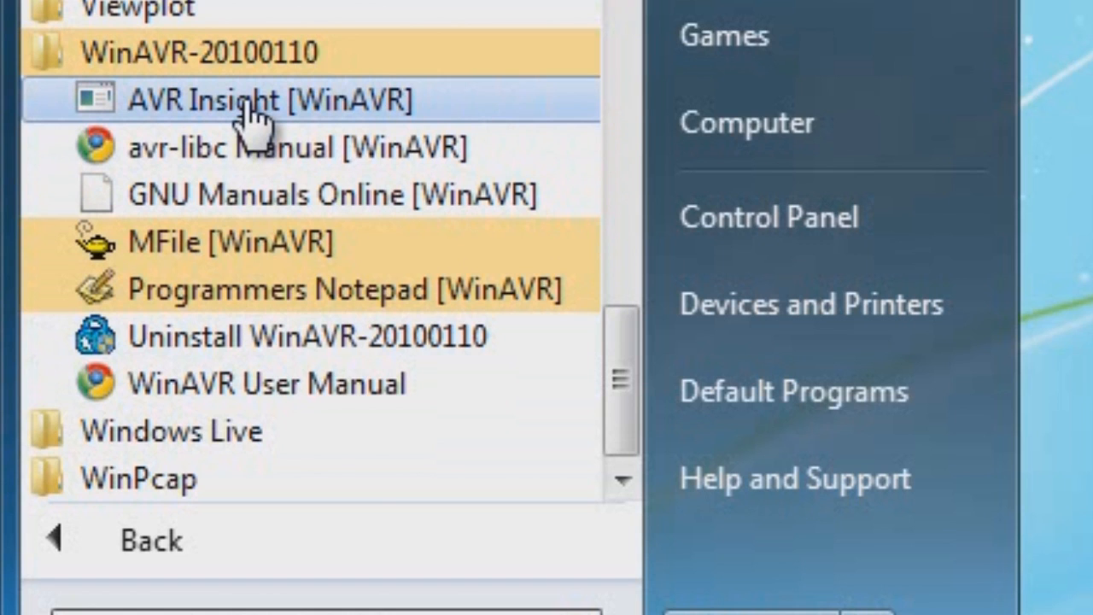
{"action": "mouse_move", "coordinate": [247, 197]}
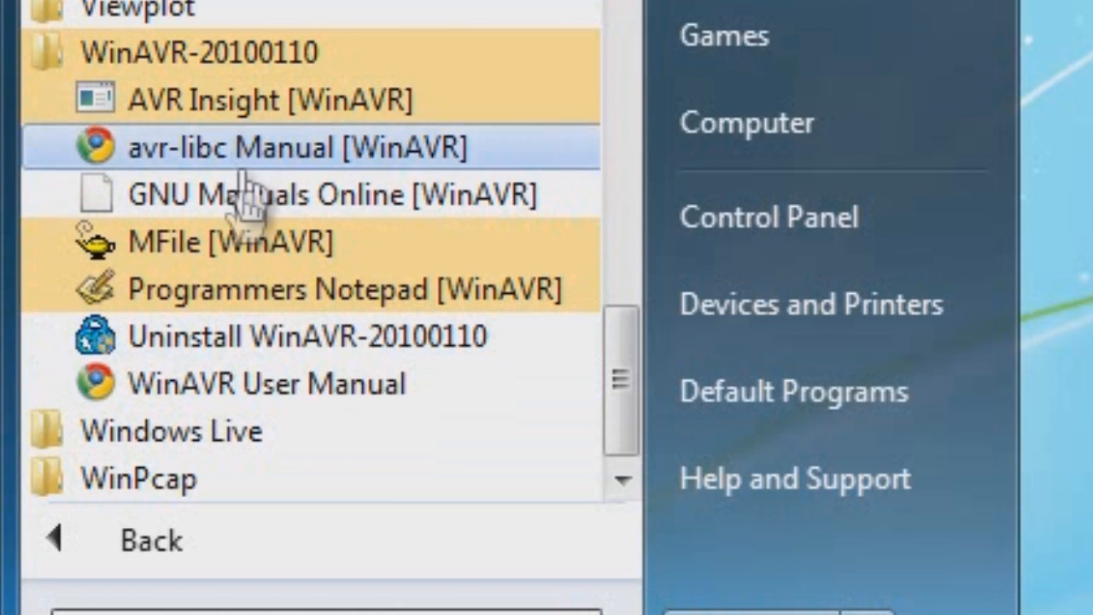
{"action": "mouse_move", "coordinate": [171, 289]}
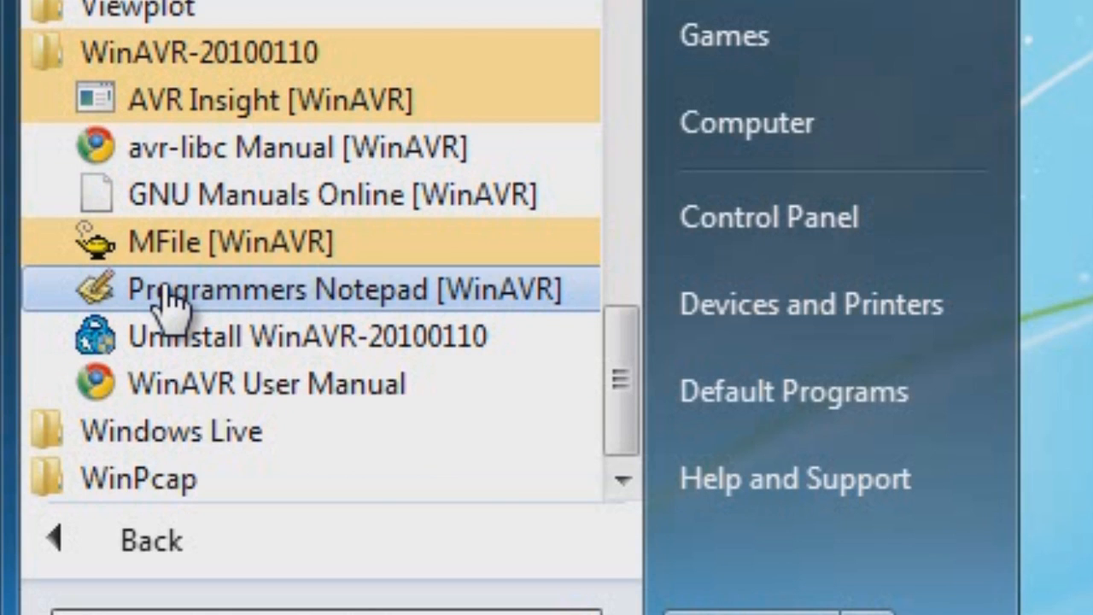
{"action": "mouse_move", "coordinate": [316, 304]}
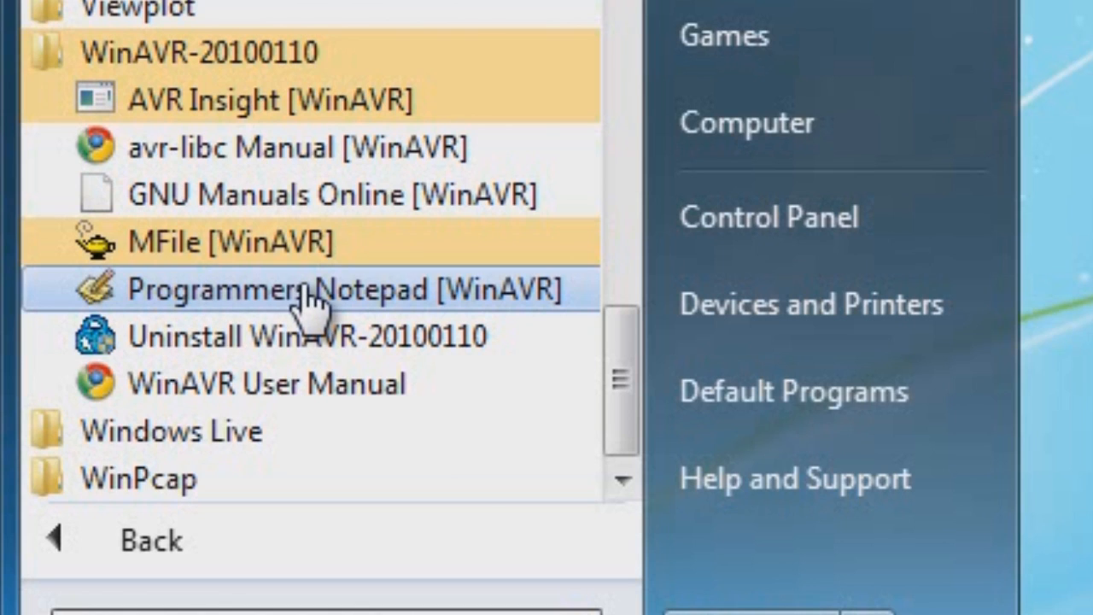
{"action": "mouse_move", "coordinate": [197, 307]}
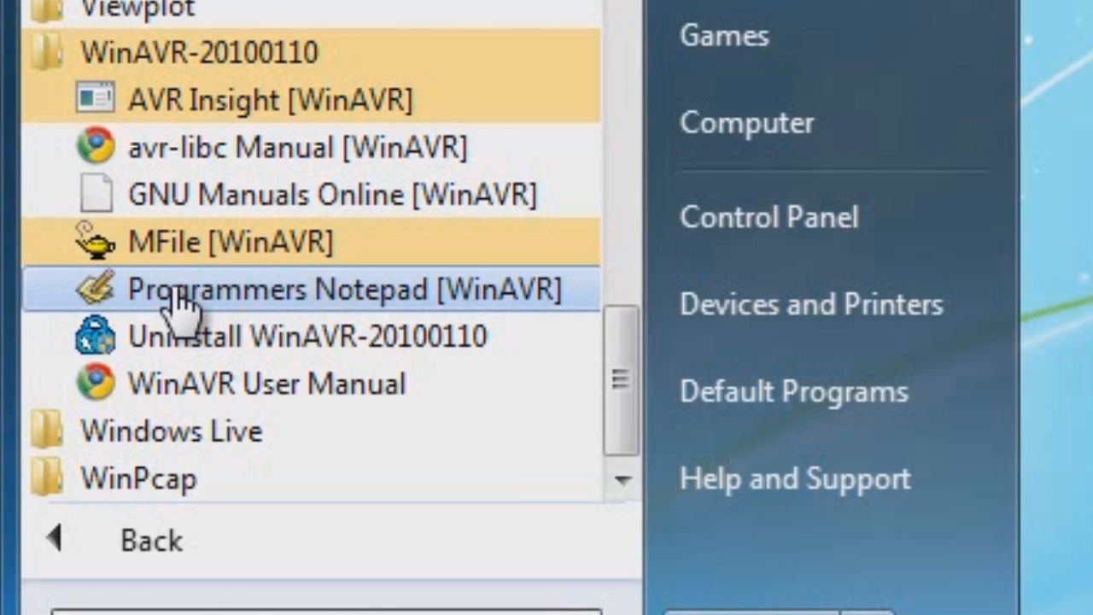
{"action": "mouse_move", "coordinate": [205, 307]}
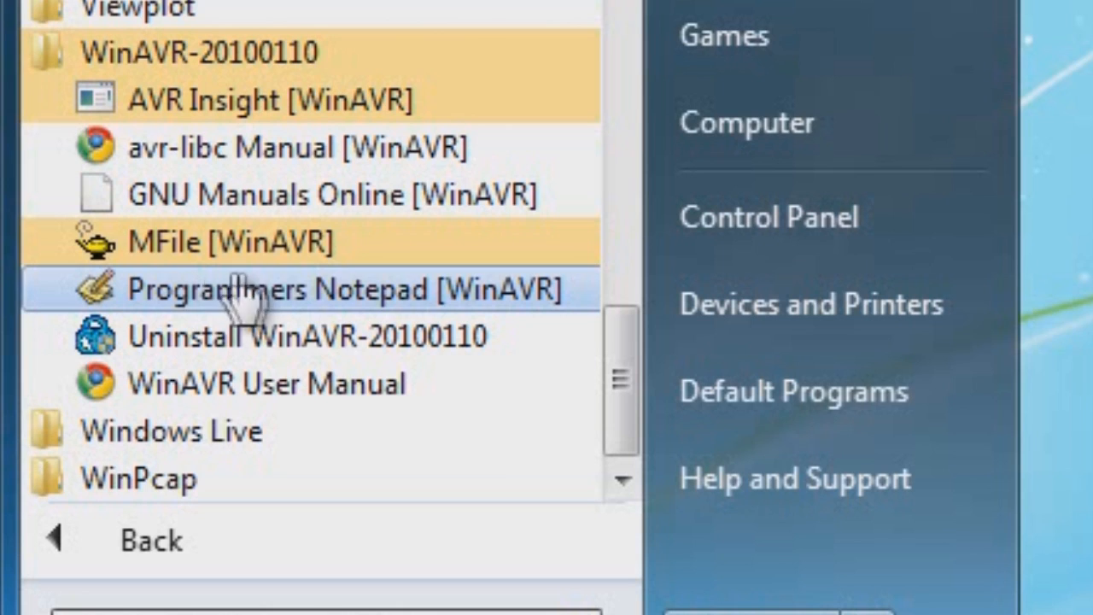
{"action": "mouse_move", "coordinate": [235, 304]}
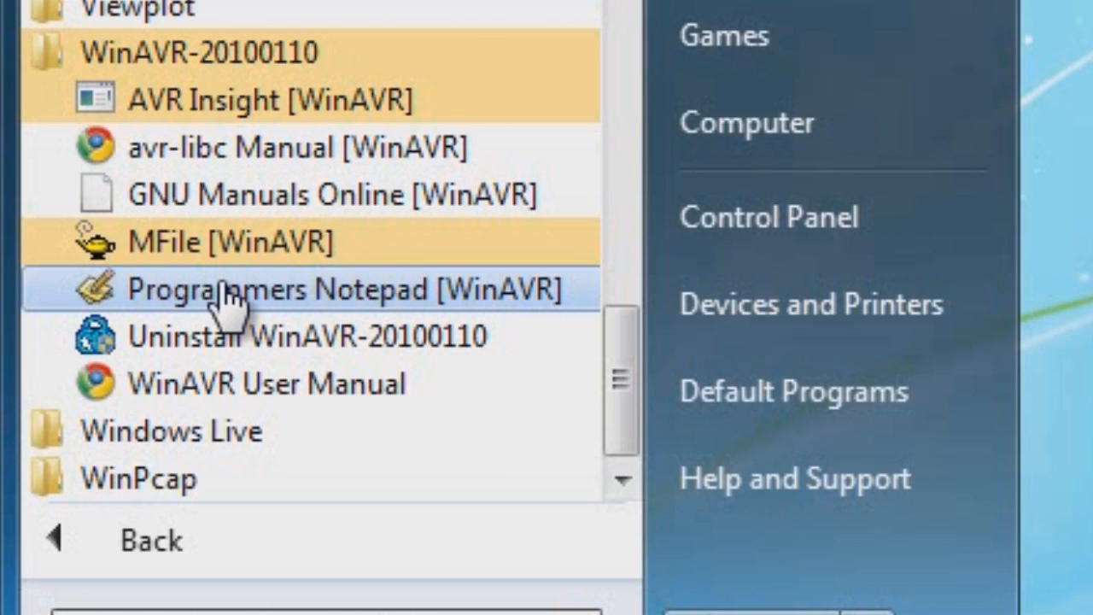
{"action": "mouse_move", "coordinate": [229, 242]}
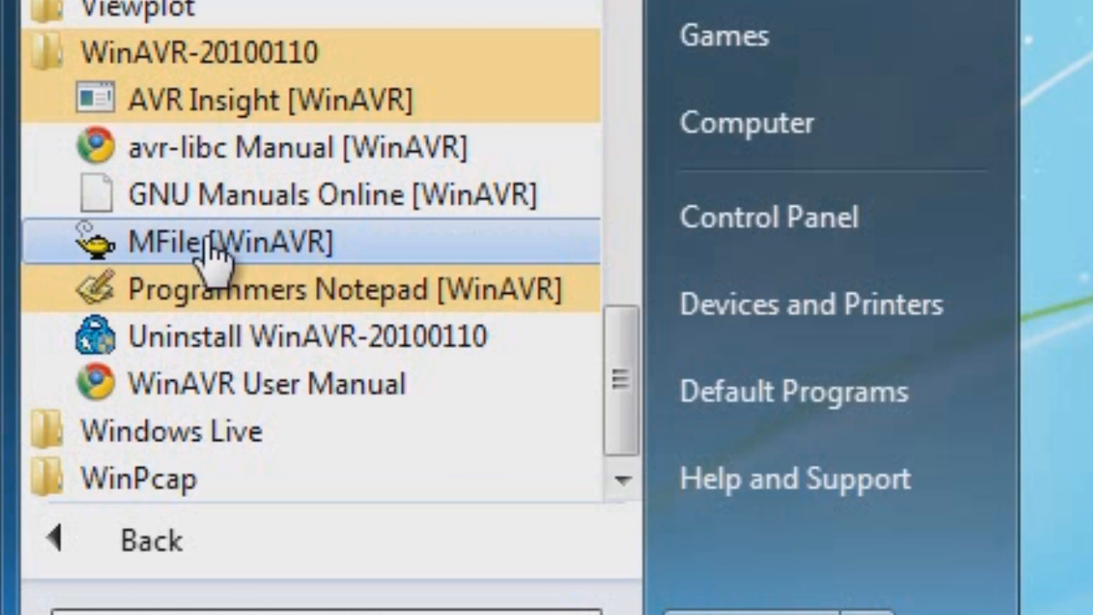
{"action": "mouse_move", "coordinate": [308, 260]}
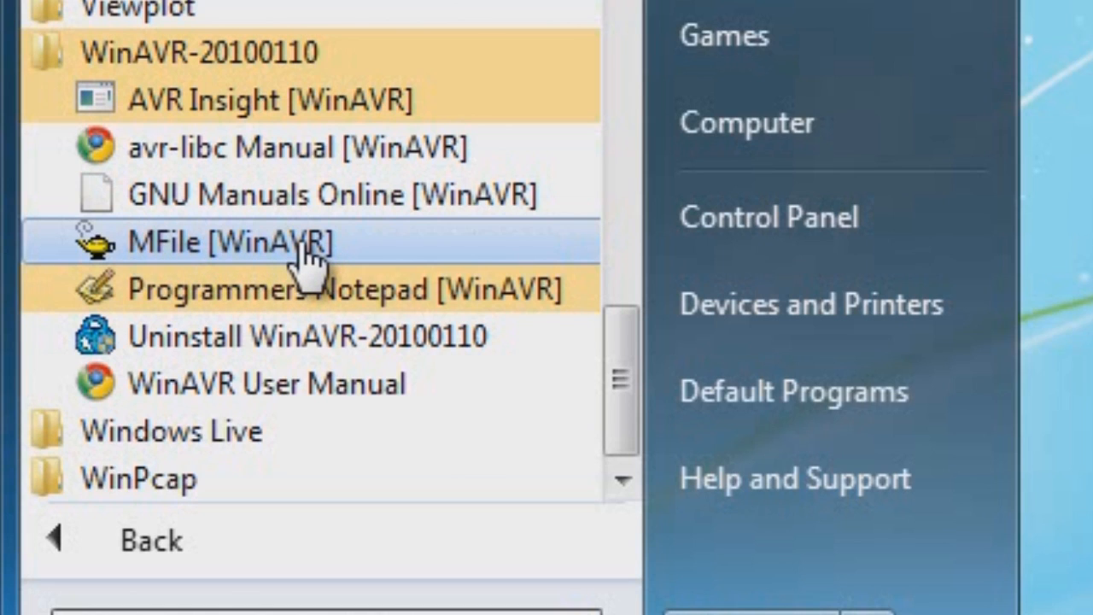
{"action": "mouse_move", "coordinate": [308, 256]}
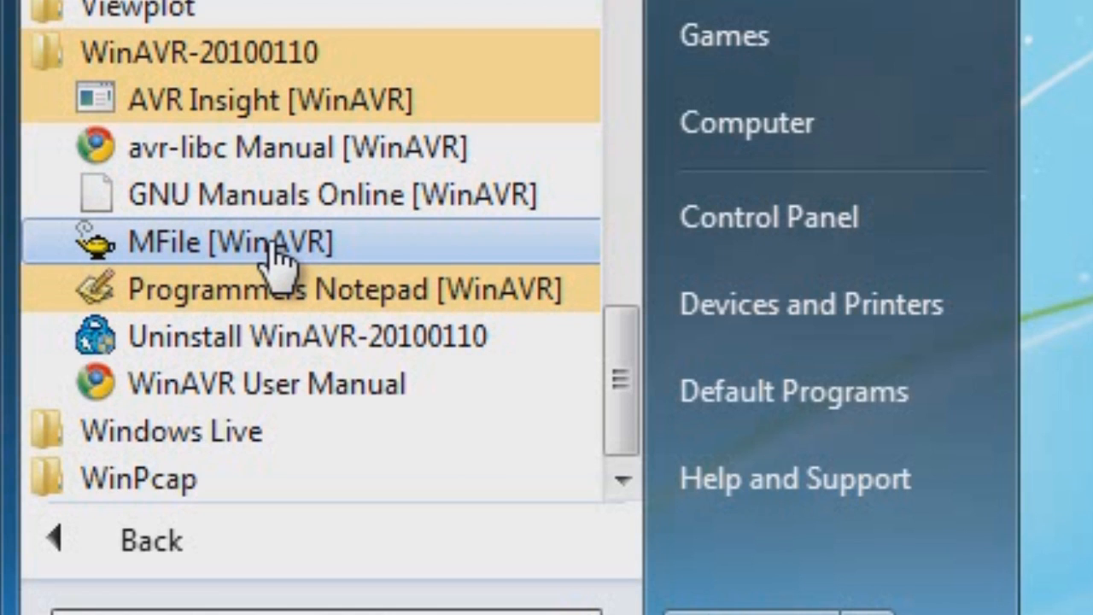
{"action": "mouse_move", "coordinate": [196, 253]}
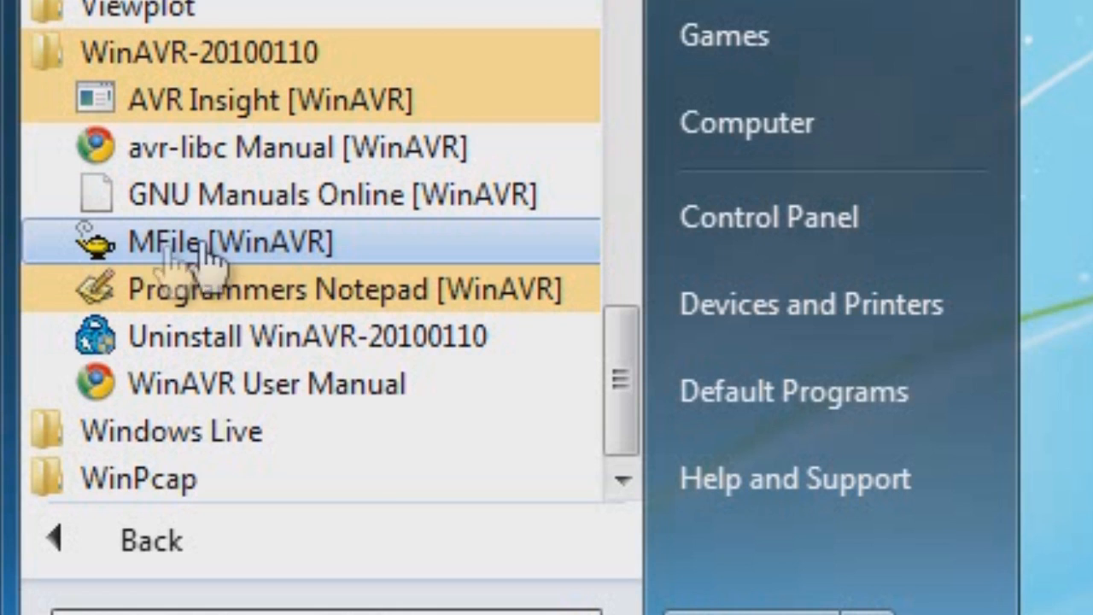
{"action": "mouse_move", "coordinate": [196, 256]}
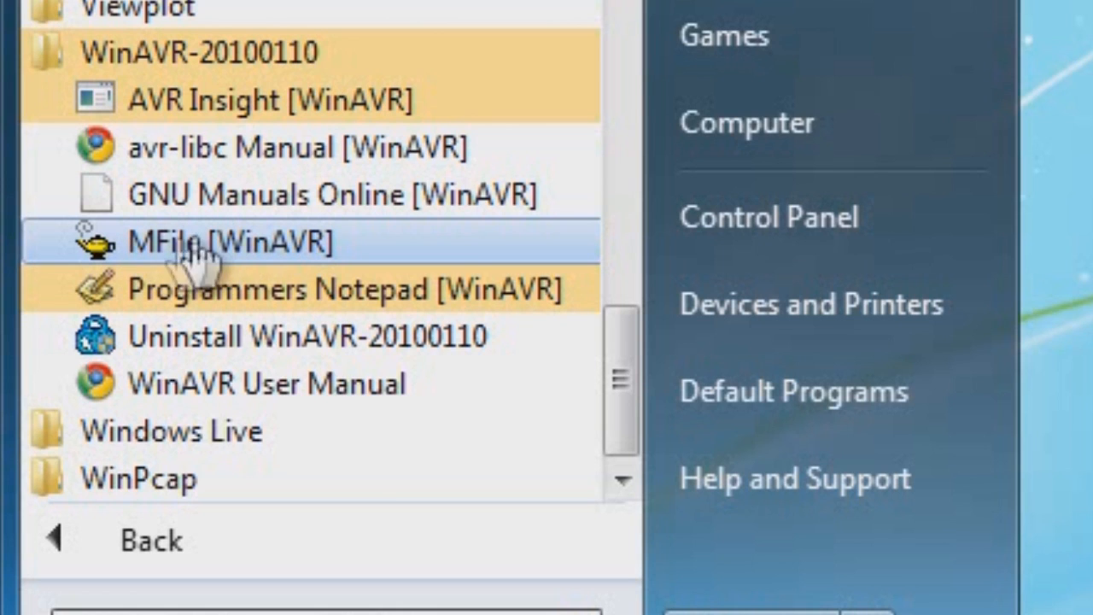
{"action": "mouse_move", "coordinate": [236, 253]}
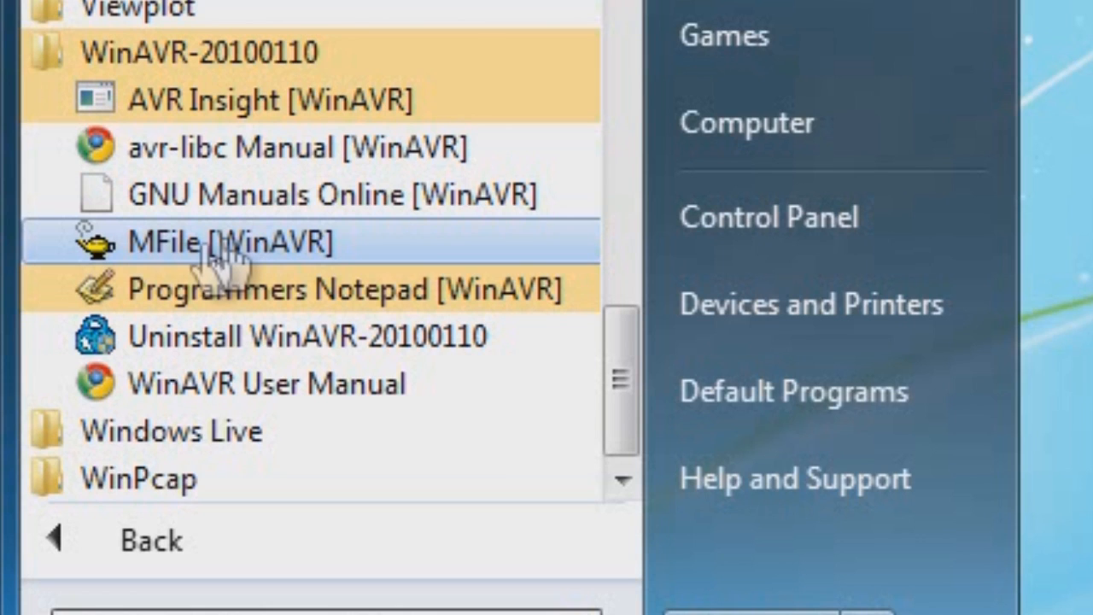
{"action": "mouse_move", "coordinate": [242, 256]}
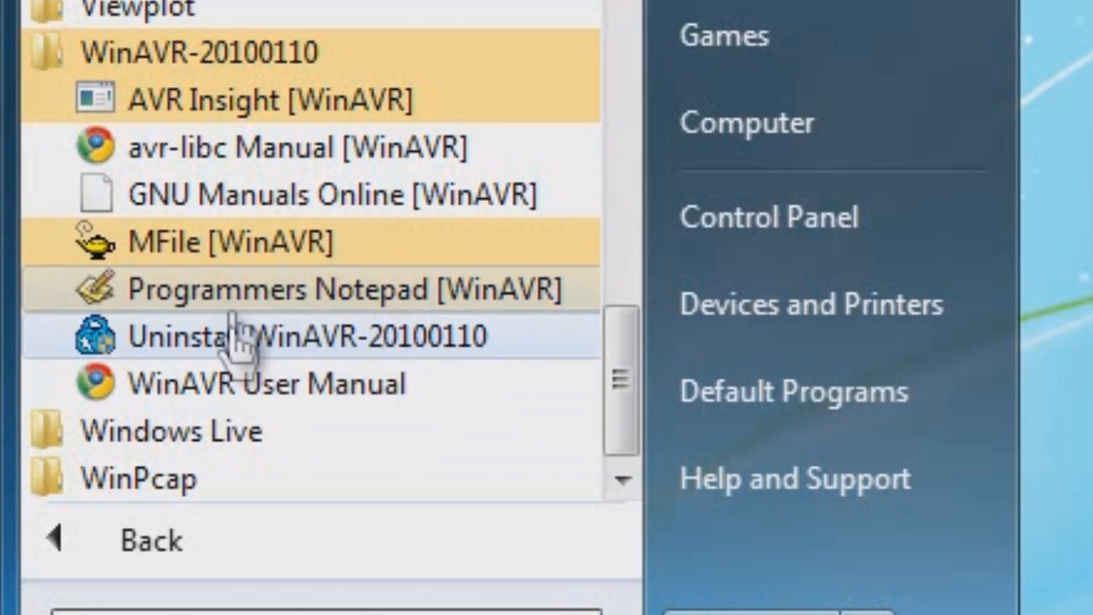
{"action": "mouse_move", "coordinate": [239, 289]}
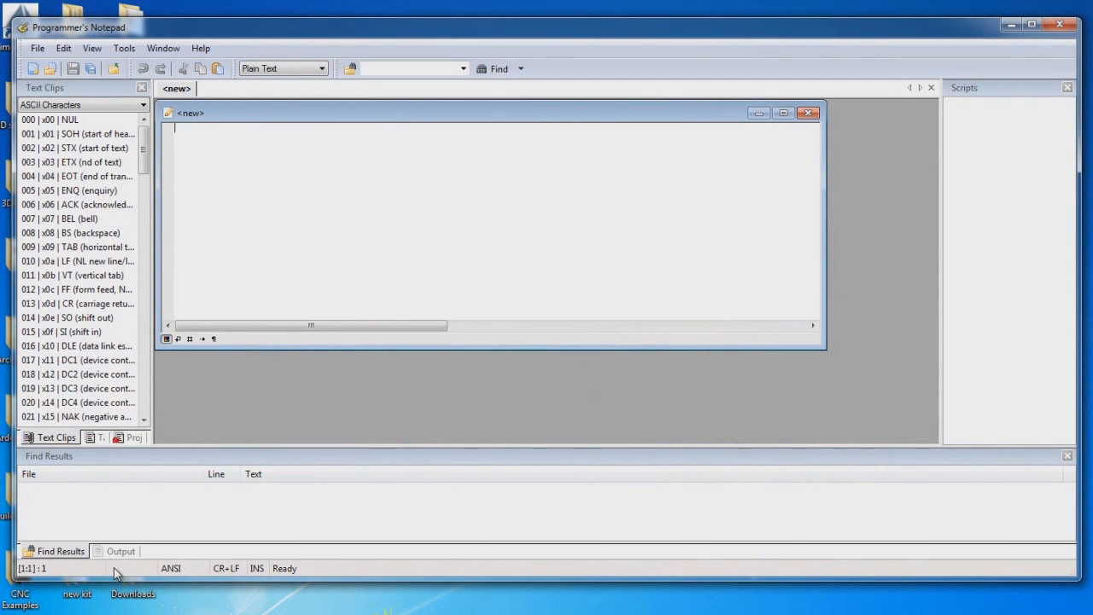
{"action": "mouse_move", "coordinate": [591, 116]}
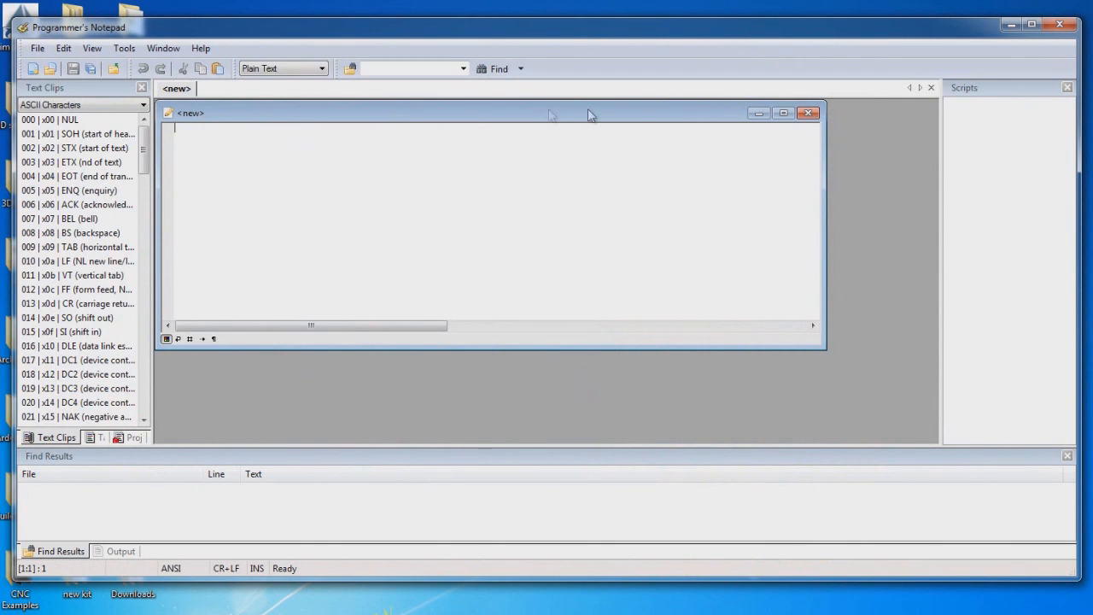
{"action": "mouse_move", "coordinate": [436, 126]}
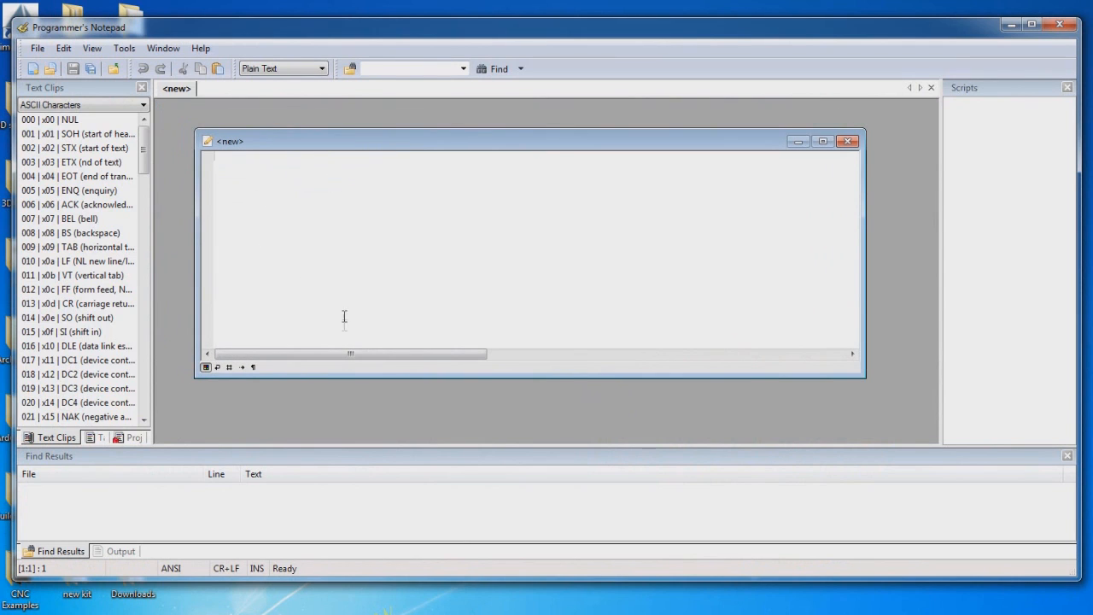
{"action": "mouse_move", "coordinate": [307, 304]}
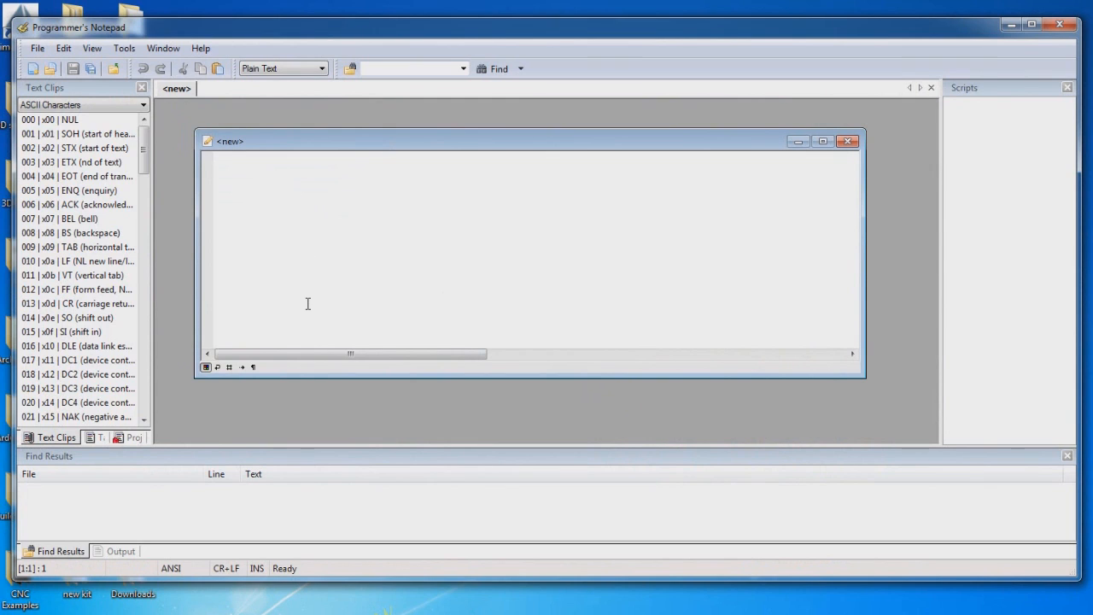
{"action": "mouse_move", "coordinate": [51, 488]}
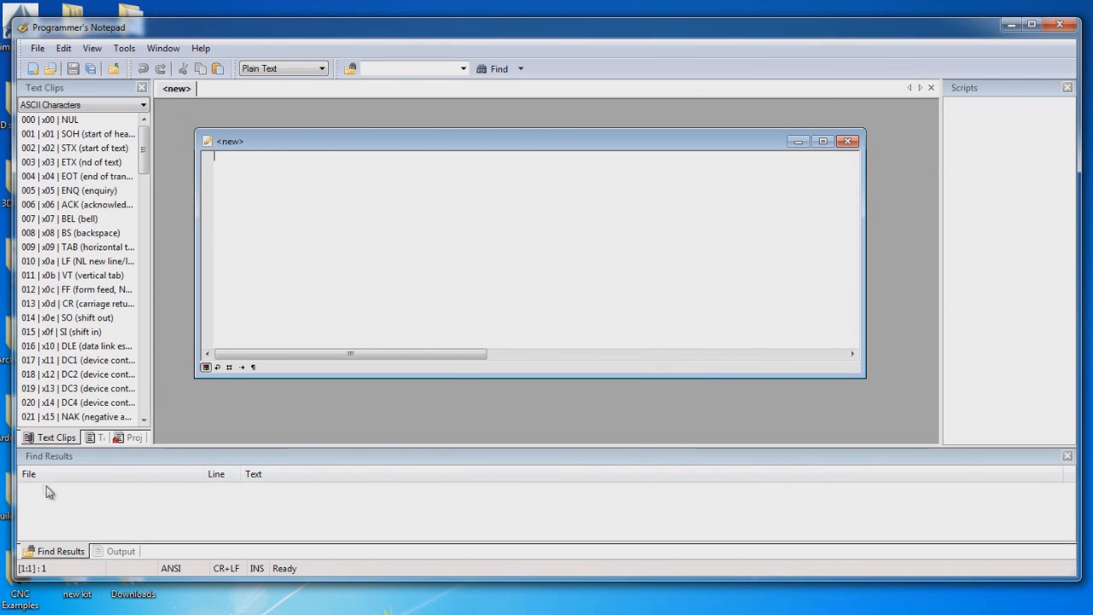
{"action": "mouse_move", "coordinate": [99, 517]}
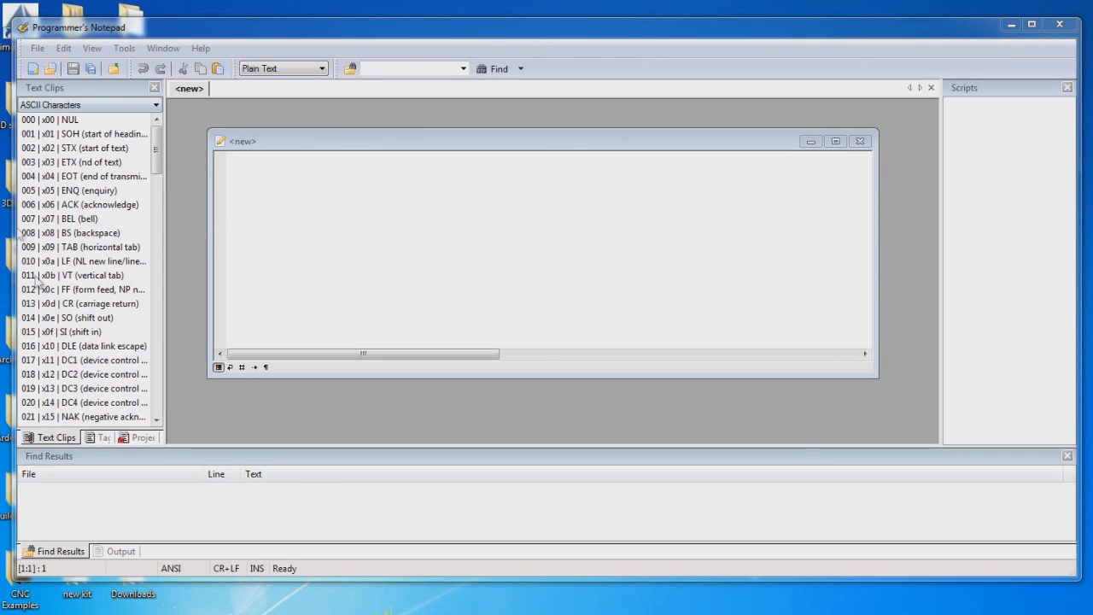
{"action": "mouse_move", "coordinate": [57, 438]}
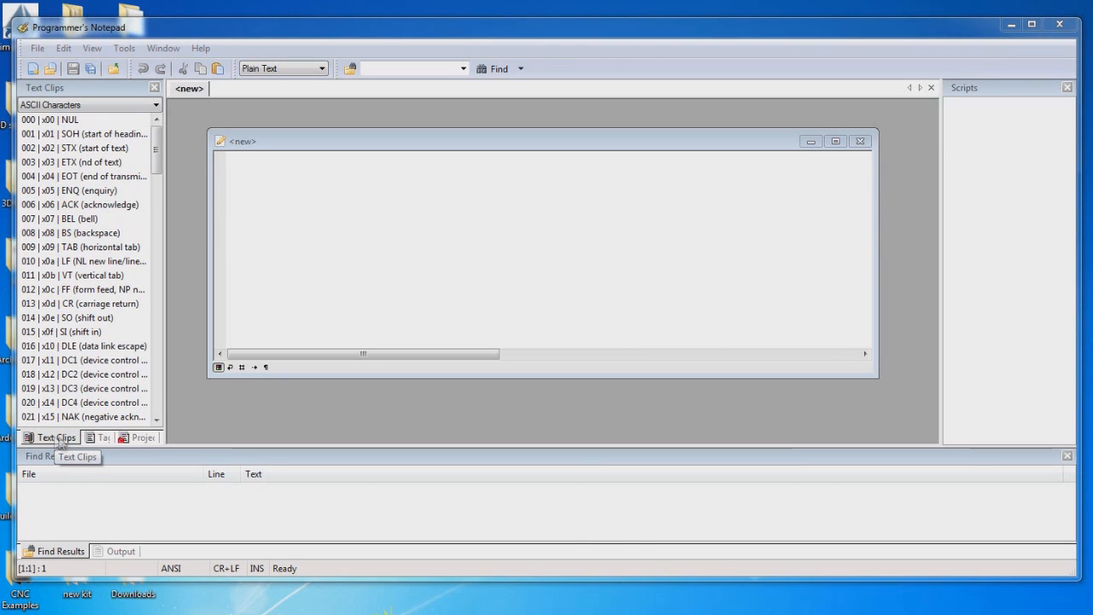
{"action": "mouse_move", "coordinate": [41, 440]}
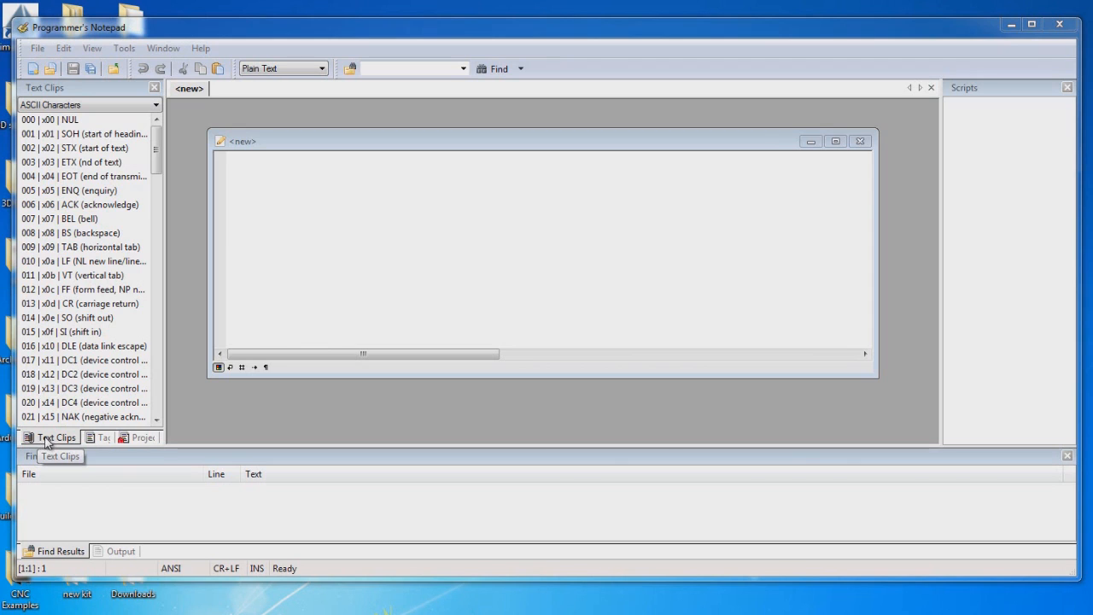
- Tour the side panel's Tags and Projects views, returning to Text Clips
{"action": "left_click", "coordinate": [99, 437]}
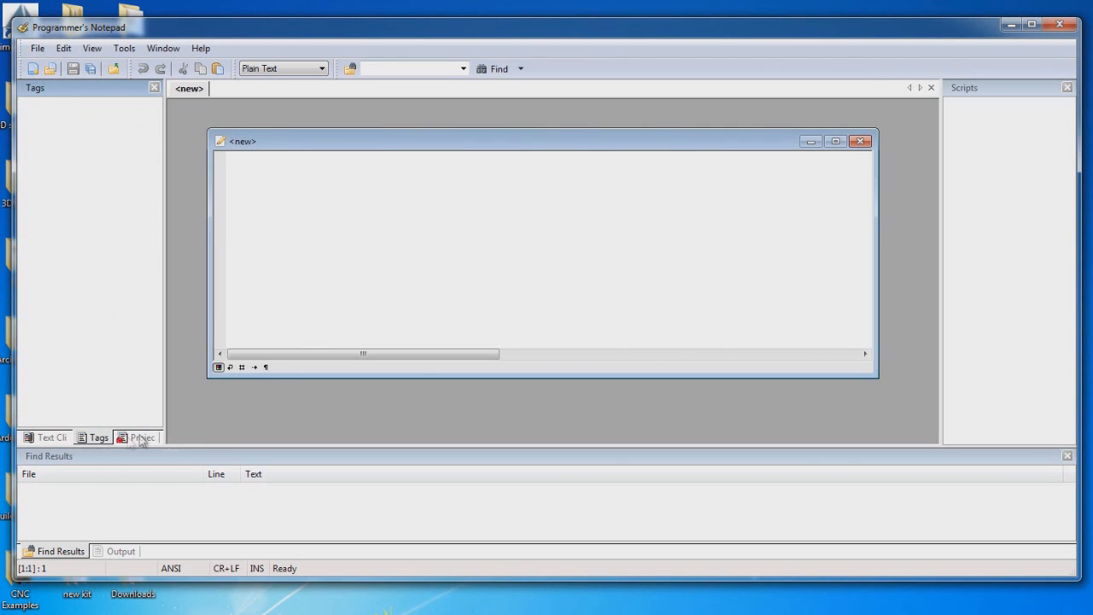
{"action": "left_click", "coordinate": [140, 437]}
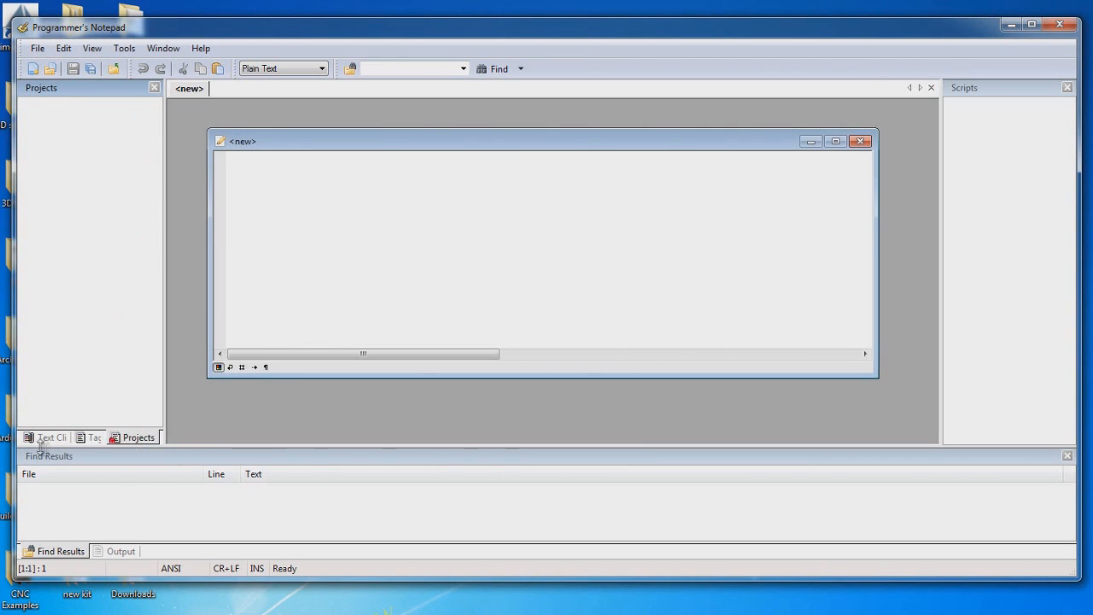
{"action": "left_click", "coordinate": [49, 437]}
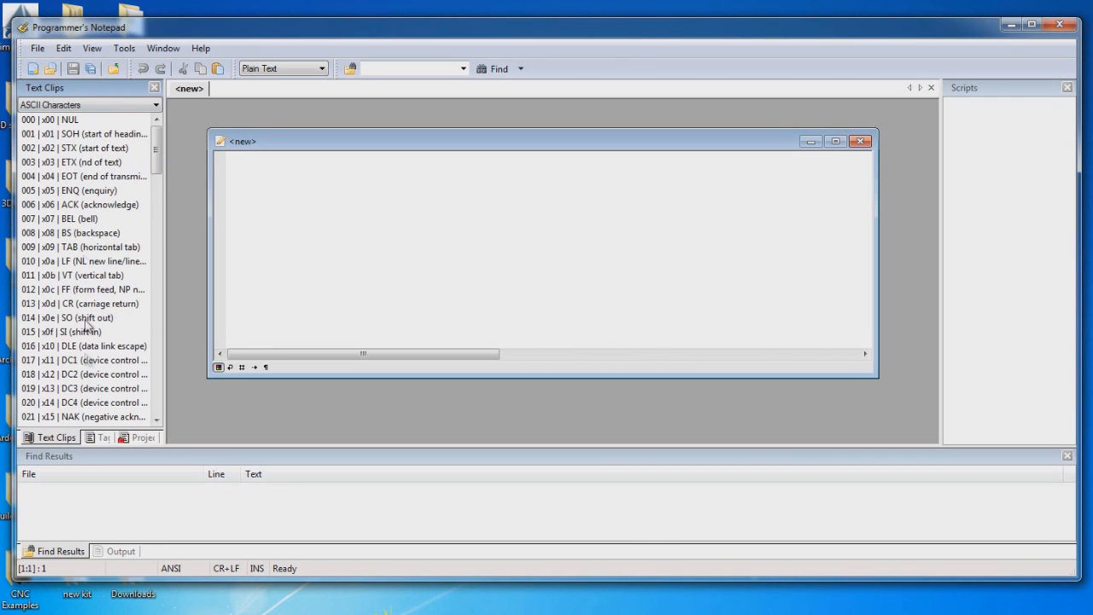
{"action": "mouse_move", "coordinate": [89, 377]}
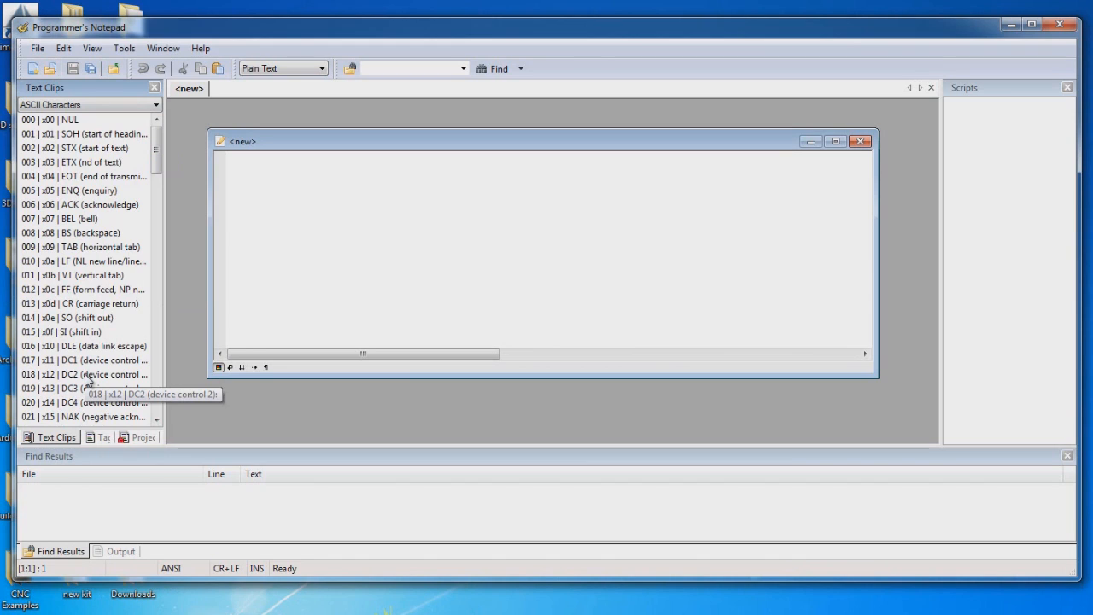
{"action": "mouse_move", "coordinate": [86, 242]}
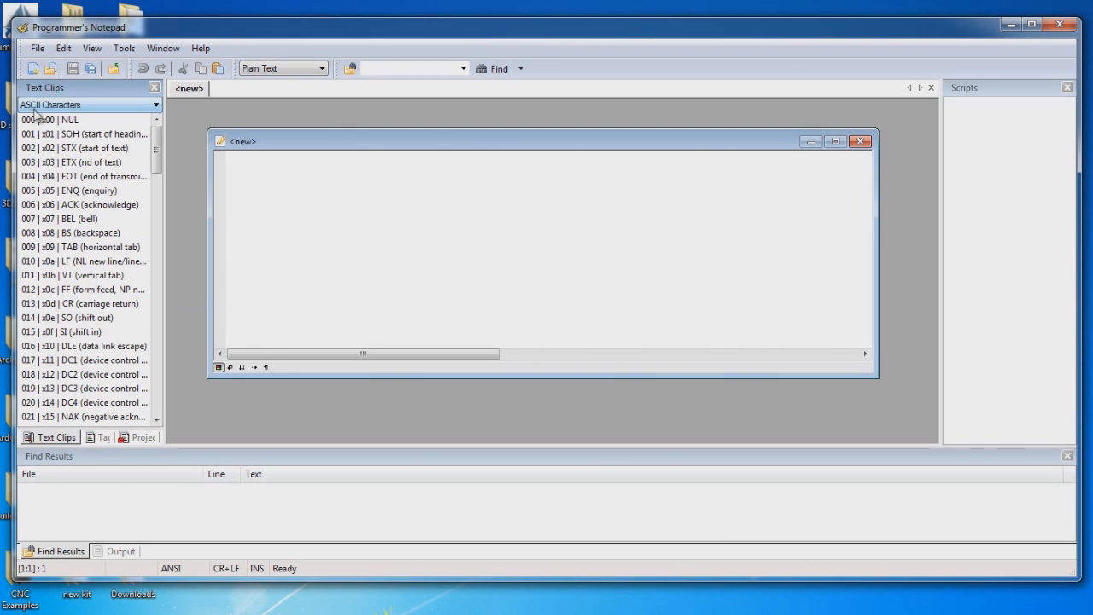
{"action": "mouse_move", "coordinate": [96, 147]}
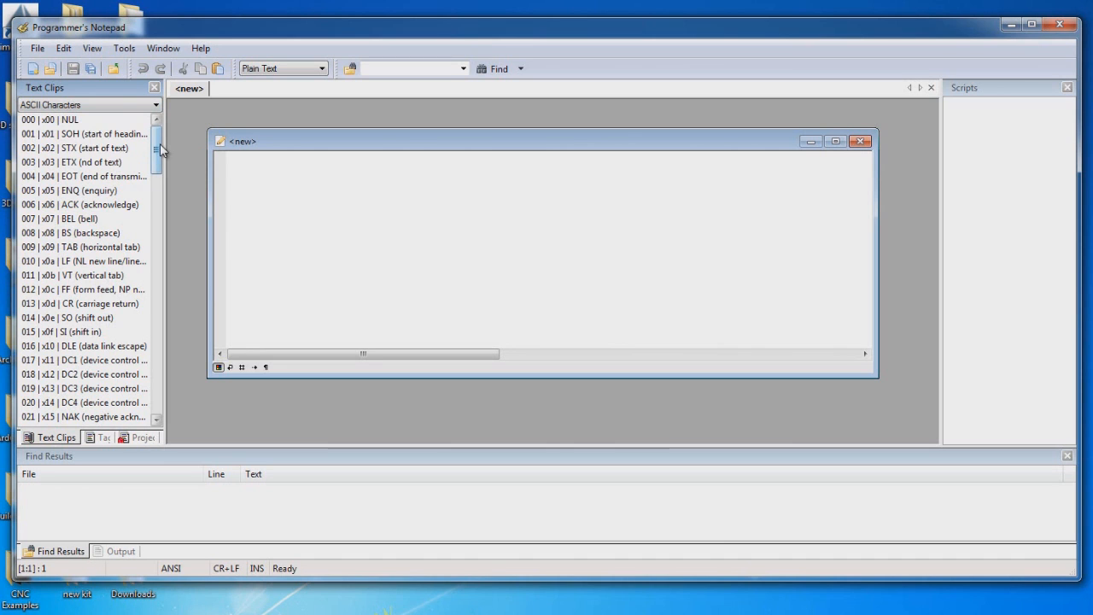
- Browse the ASCII Characters clips and reveal the list of available clip sets
{"action": "scroll", "scroll_direction": "down", "scroll_amount": 3}
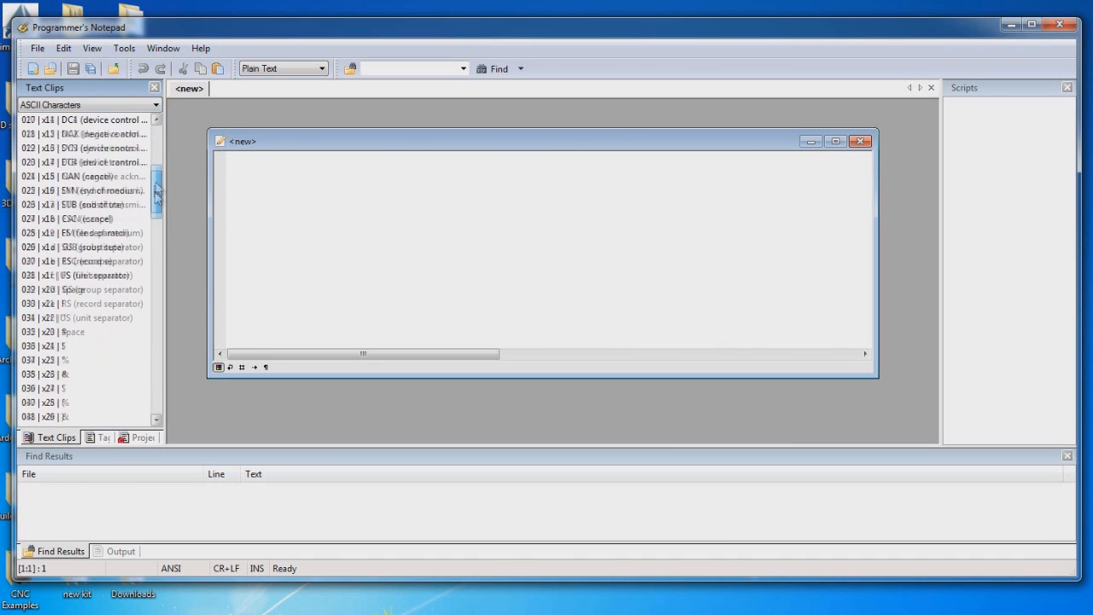
{"action": "scroll", "scroll_direction": "up", "scroll_amount": 3}
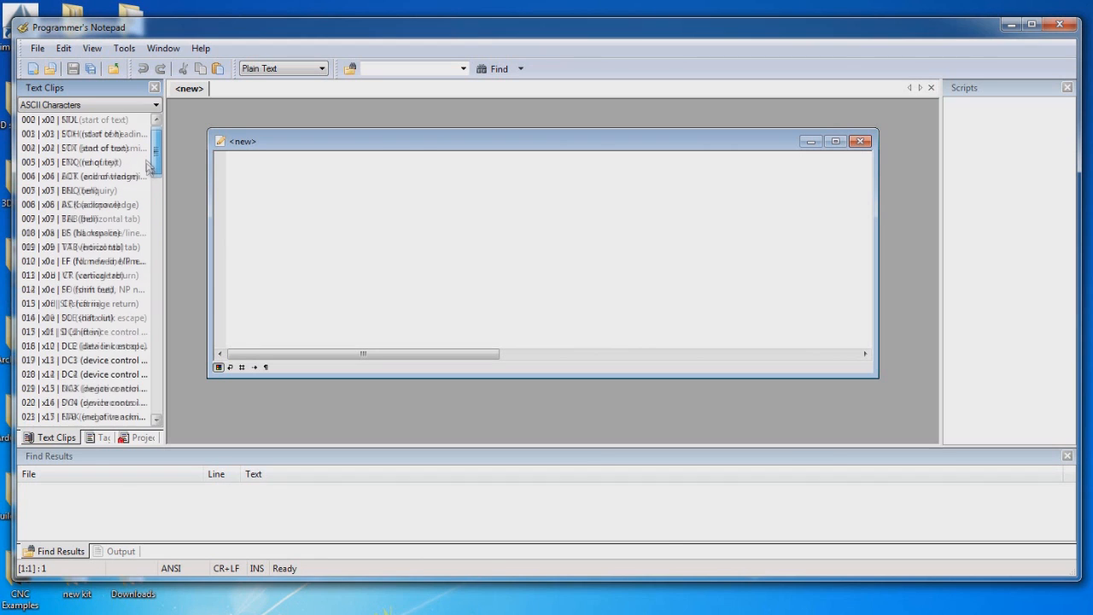
{"action": "left_click", "coordinate": [156, 104]}
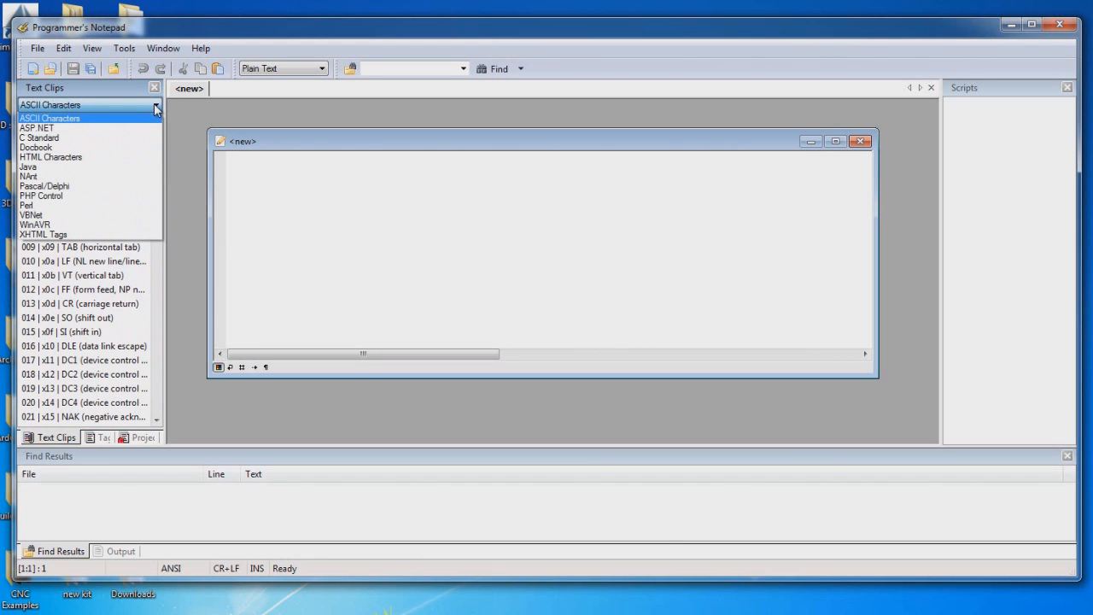
- Look through the ASP.NET, C Standard, HTML Characters and Java clip sets
{"action": "left_click", "coordinate": [36, 126]}
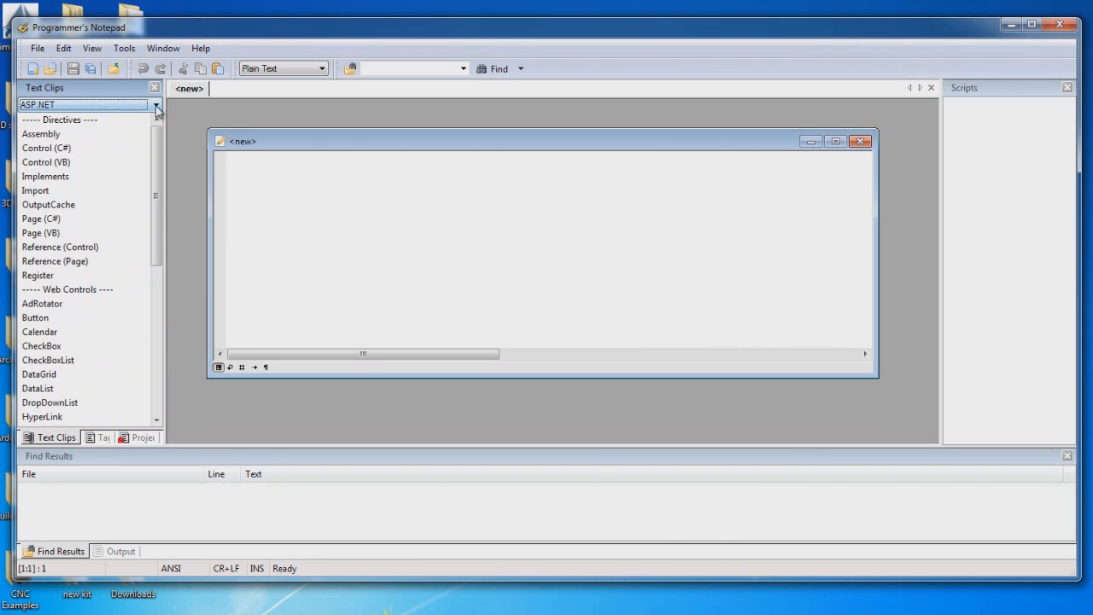
{"action": "left_click", "coordinate": [155, 104]}
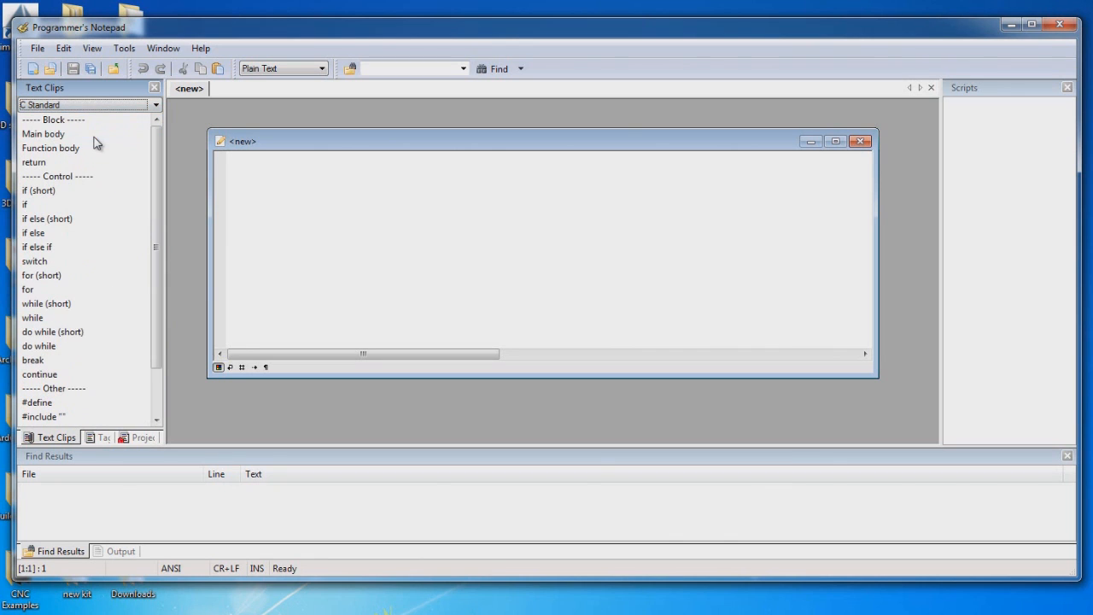
{"action": "left_click", "coordinate": [154, 104]}
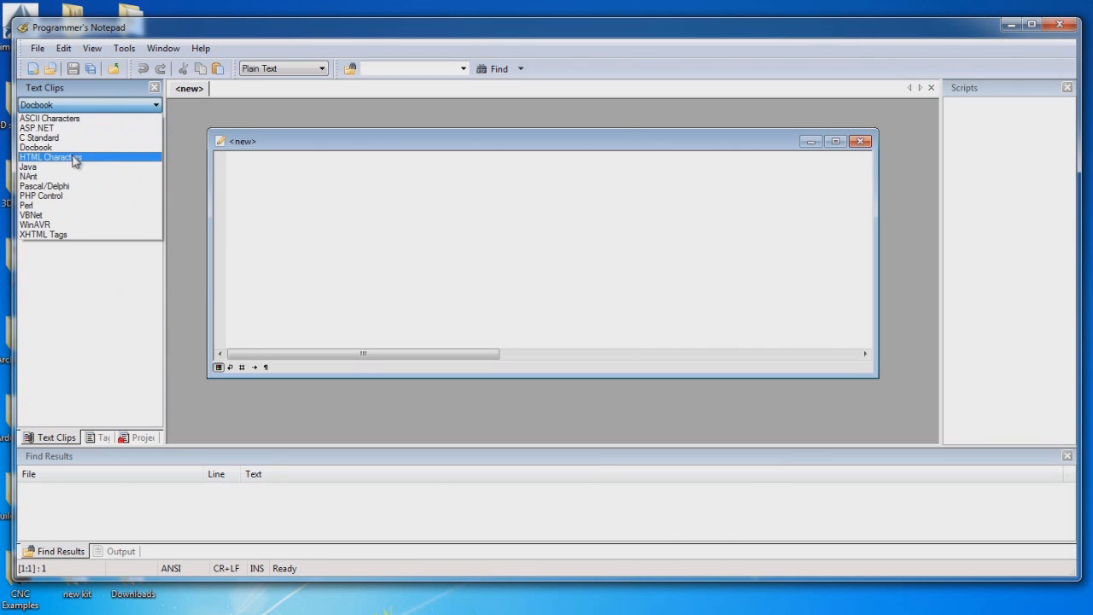
{"action": "left_click", "coordinate": [48, 157]}
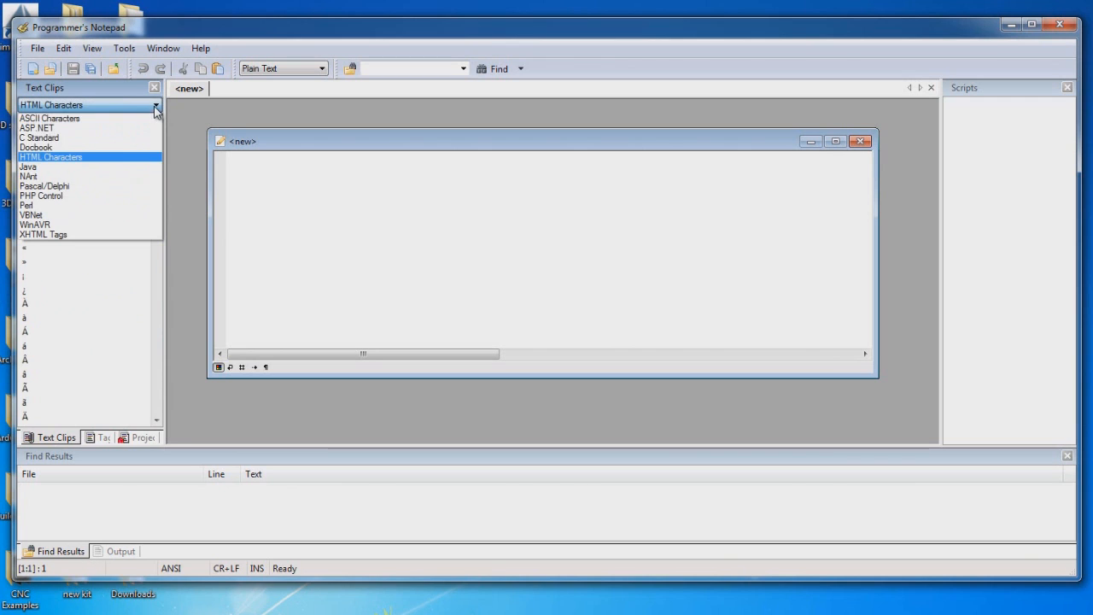
{"action": "left_click", "coordinate": [28, 167]}
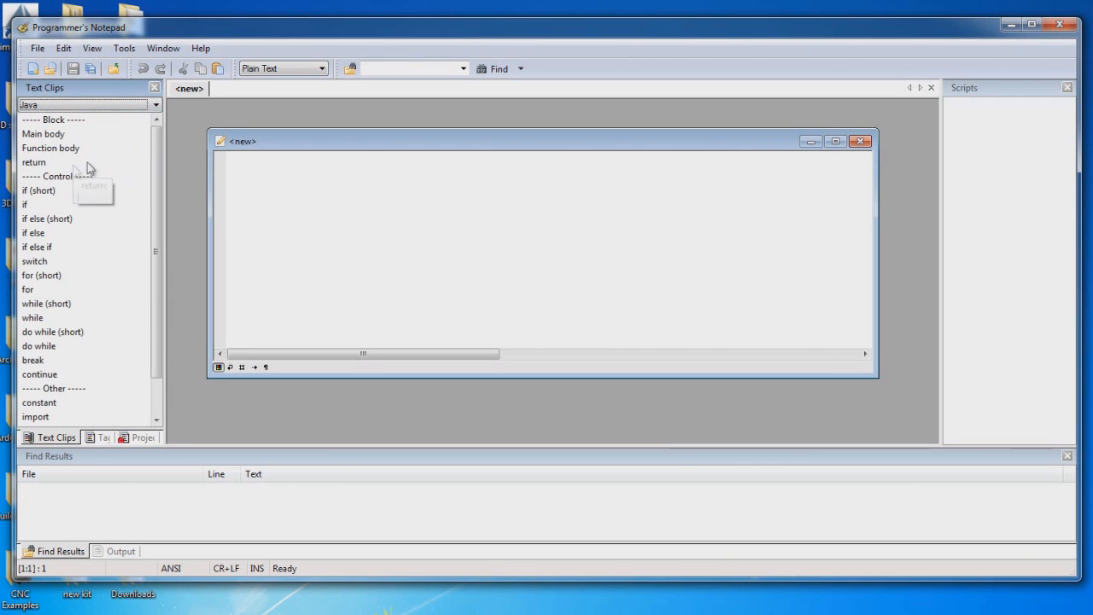
- Return to the C Standard clips, then show the Projects view in the side panel
{"action": "left_click", "coordinate": [153, 105]}
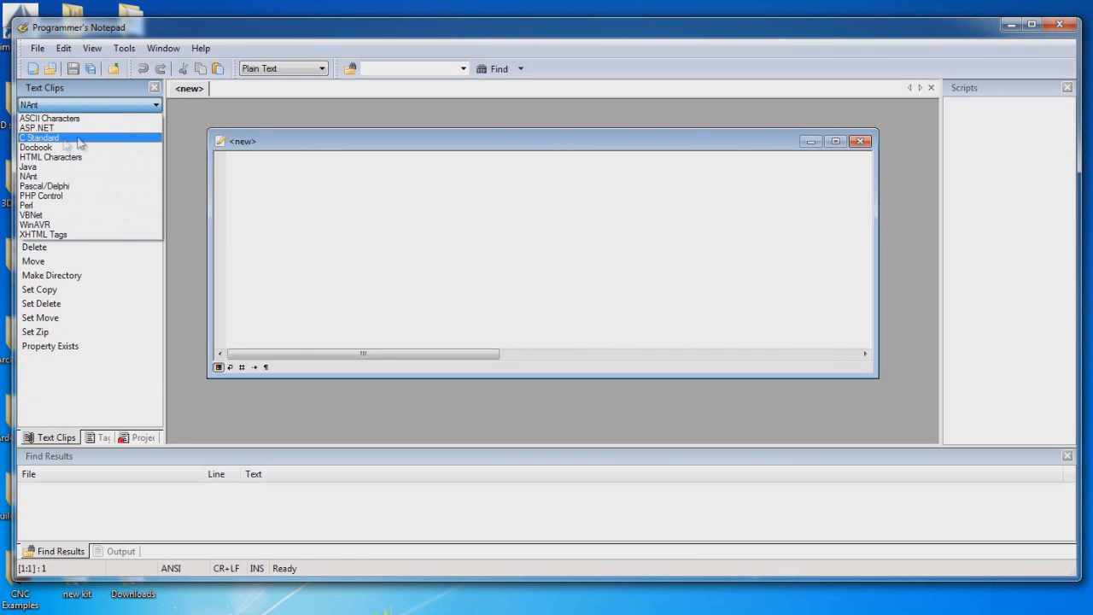
{"action": "left_click", "coordinate": [39, 137]}
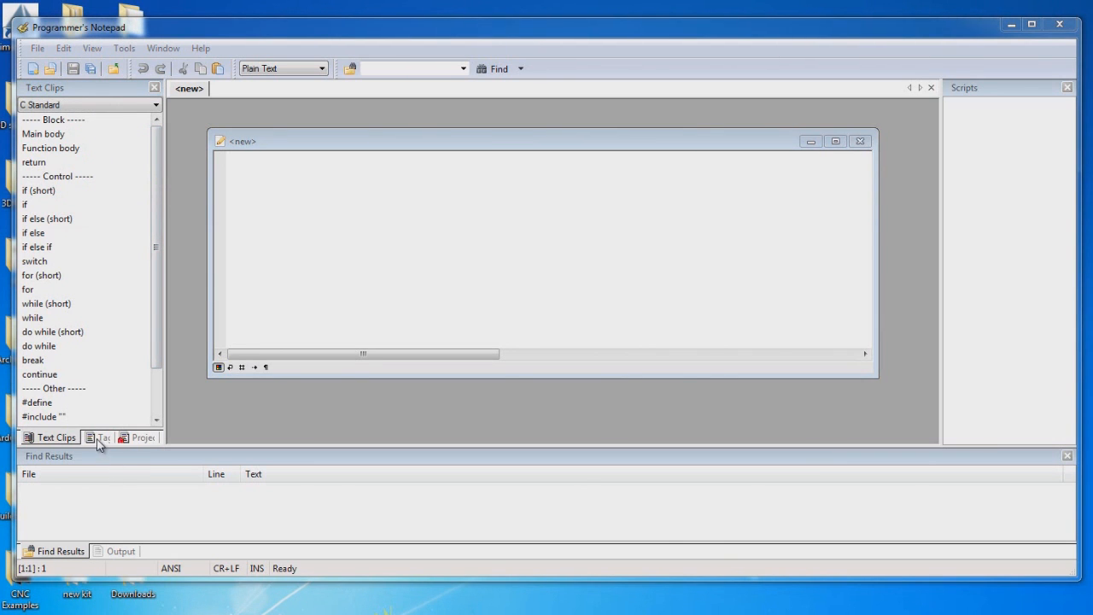
{"action": "left_click", "coordinate": [137, 438]}
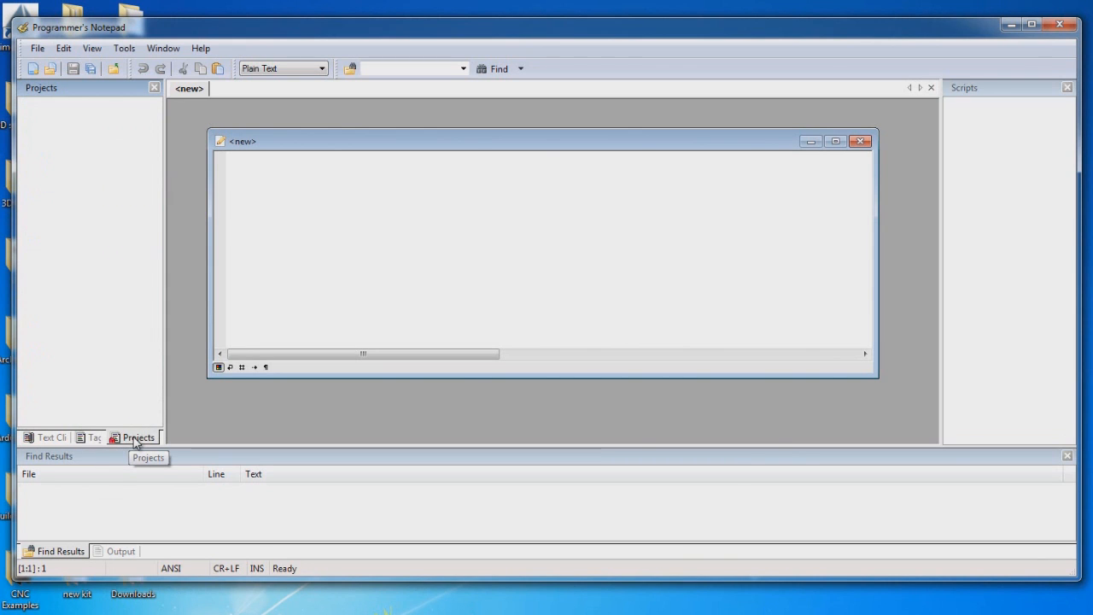
{"action": "mouse_move", "coordinate": [89, 437]}
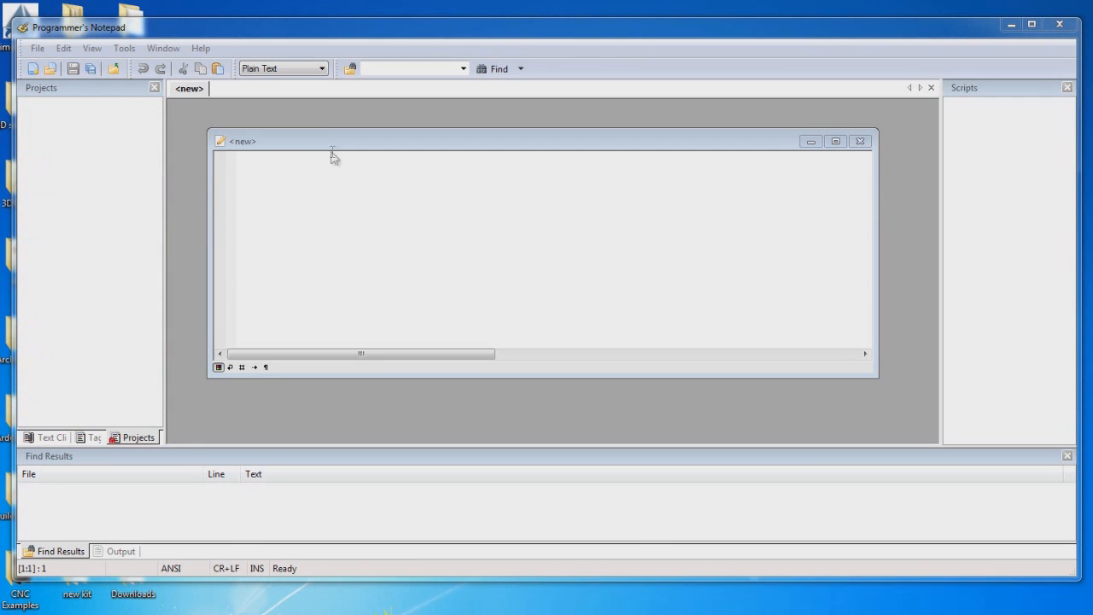
{"action": "left_click", "coordinate": [321, 69]}
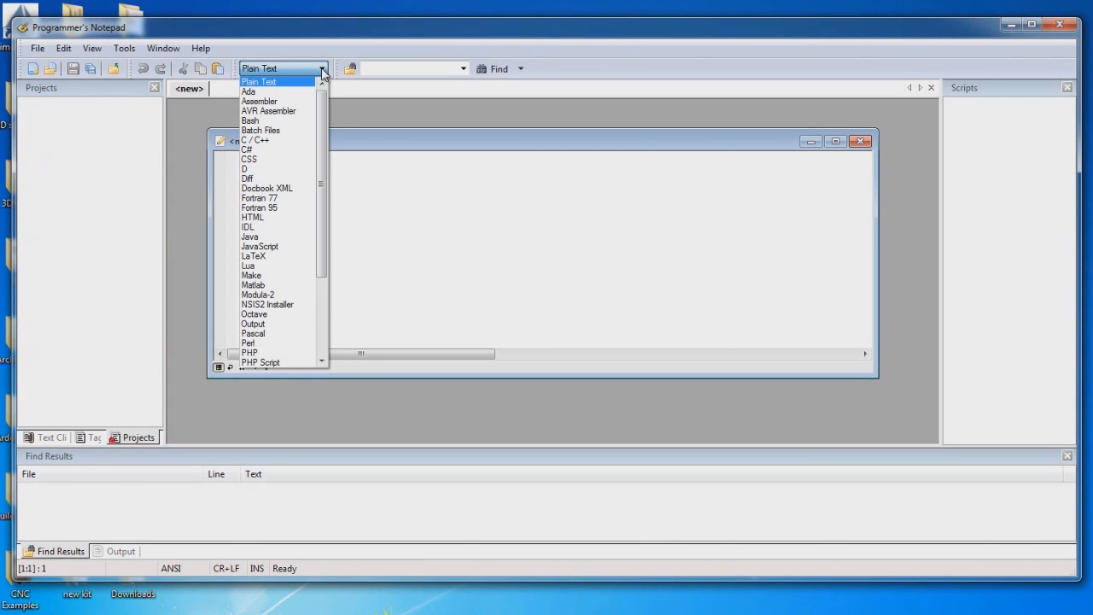
{"action": "mouse_move", "coordinate": [250, 92]}
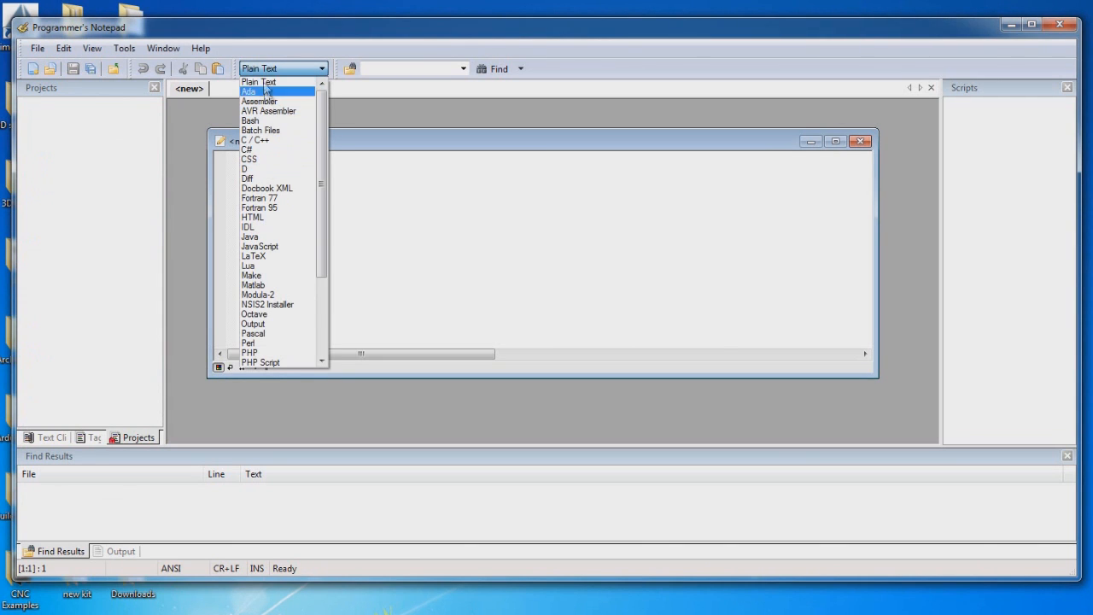
{"action": "mouse_move", "coordinate": [265, 140]}
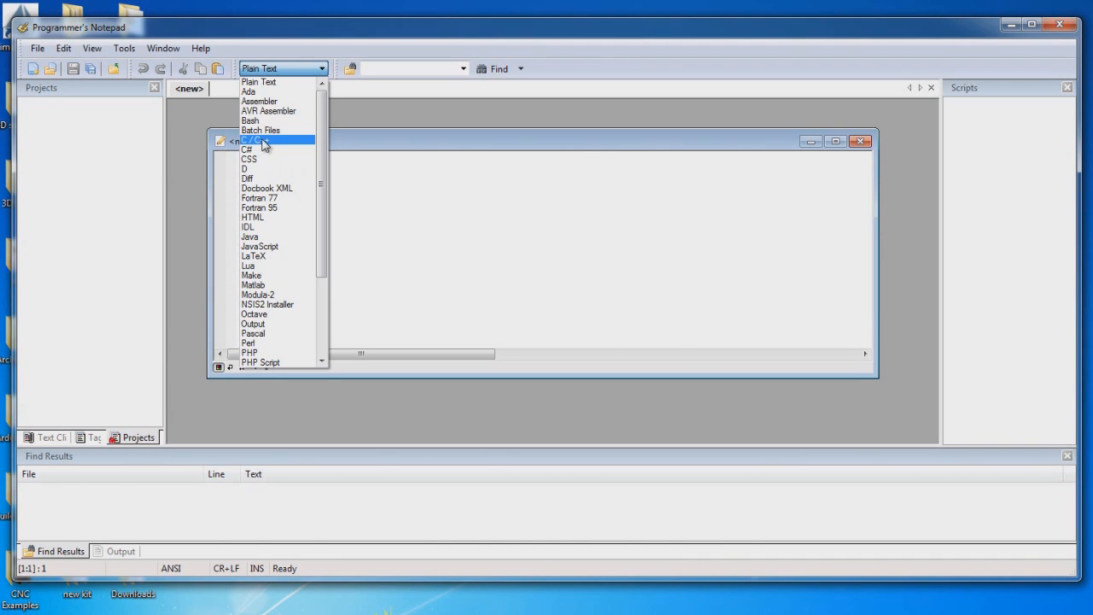
- Set the new document's syntax scheme to C / C++
{"action": "left_click", "coordinate": [260, 140]}
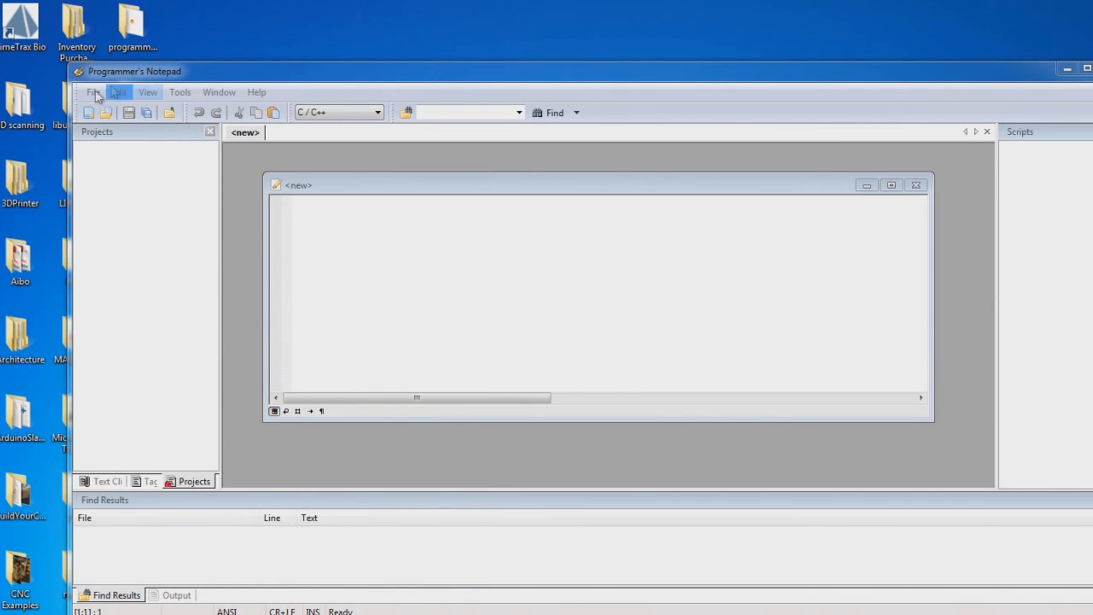
{"action": "left_click", "coordinate": [94, 92]}
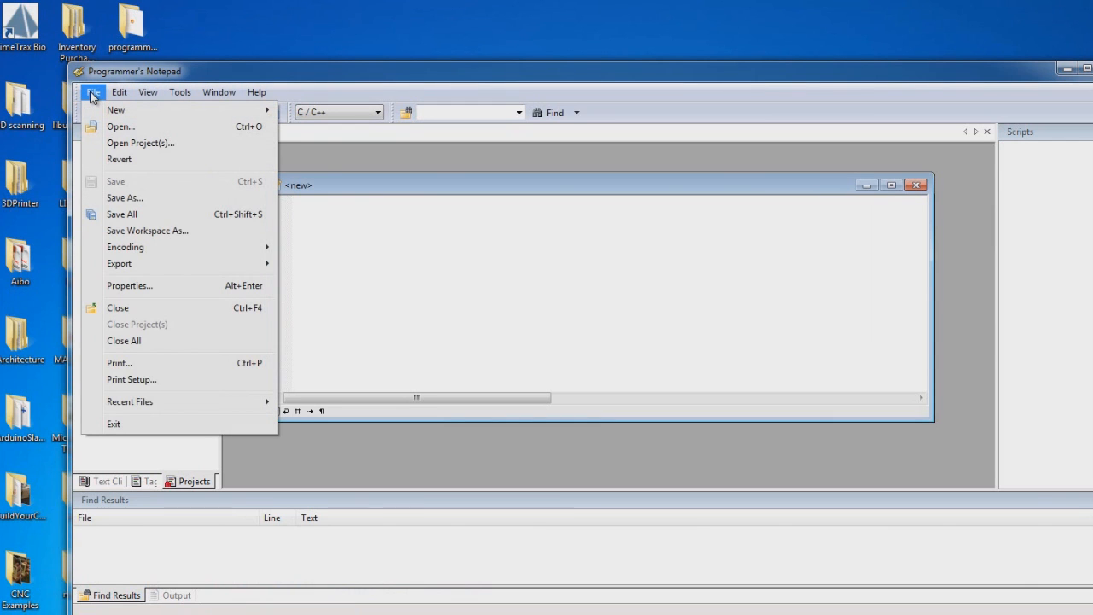
{"action": "mouse_move", "coordinate": [125, 198]}
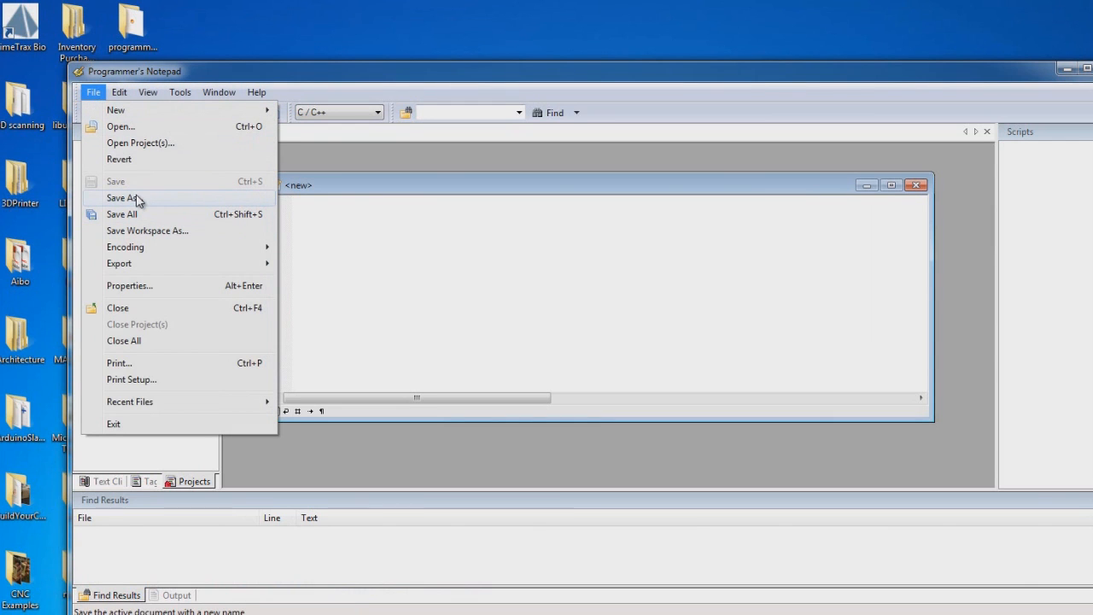
{"action": "mouse_move", "coordinate": [121, 215]}
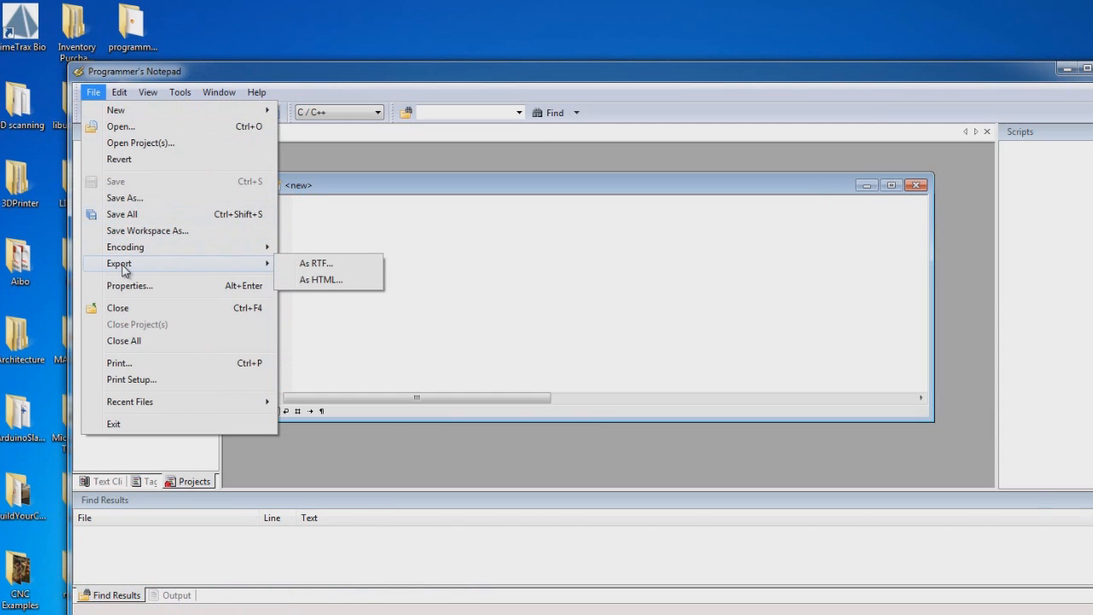
{"action": "mouse_move", "coordinate": [130, 379]}
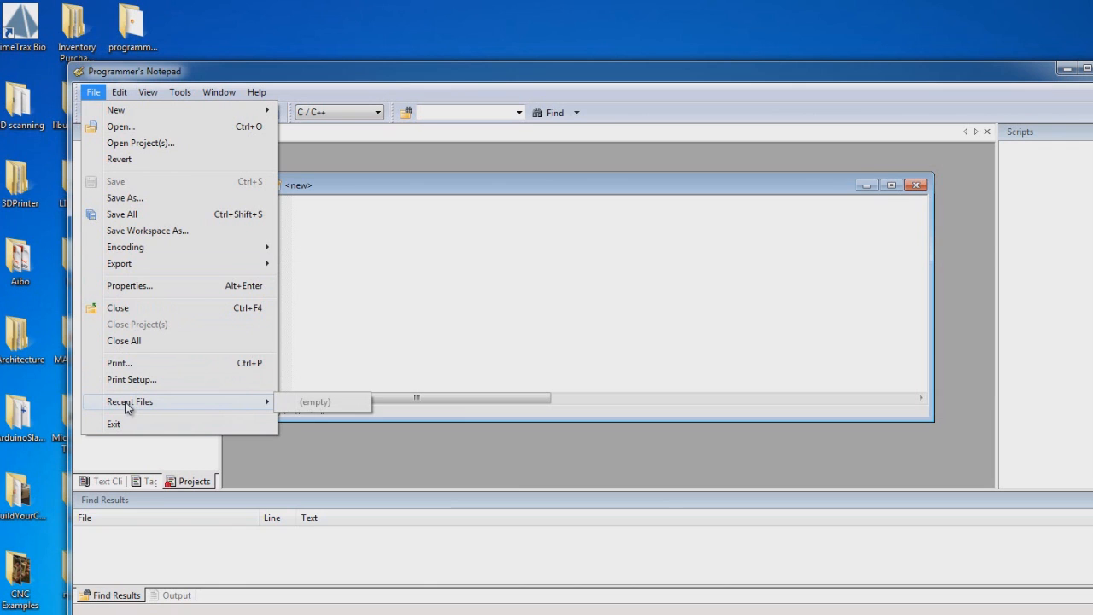
{"action": "mouse_move", "coordinate": [120, 127]}
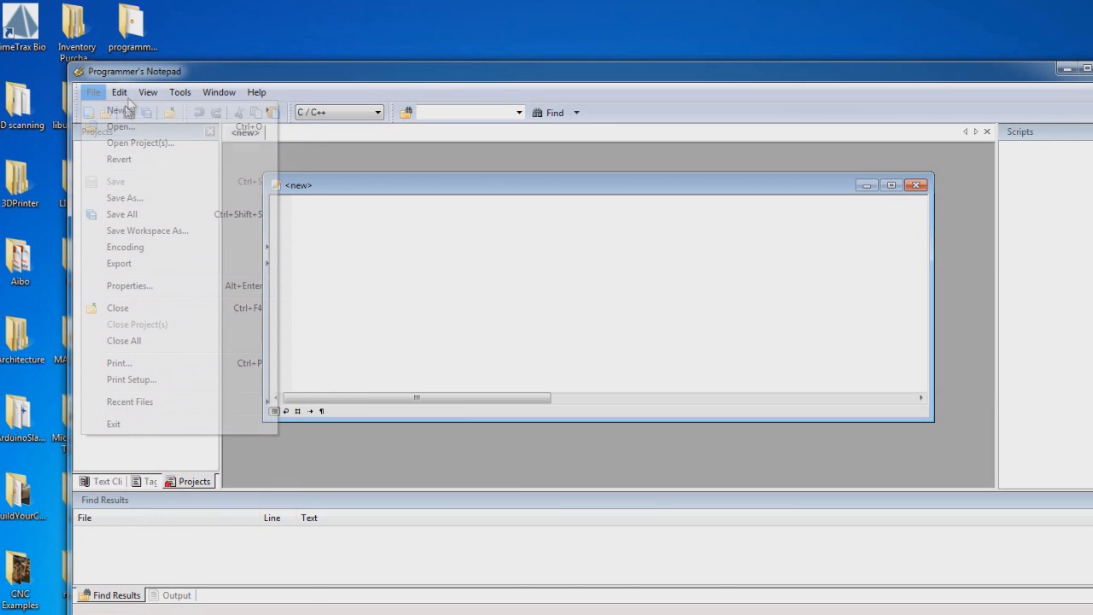
- Browse the Edit menu, then show the View menu's folding and syntax highlighting options
{"action": "left_click", "coordinate": [119, 92]}
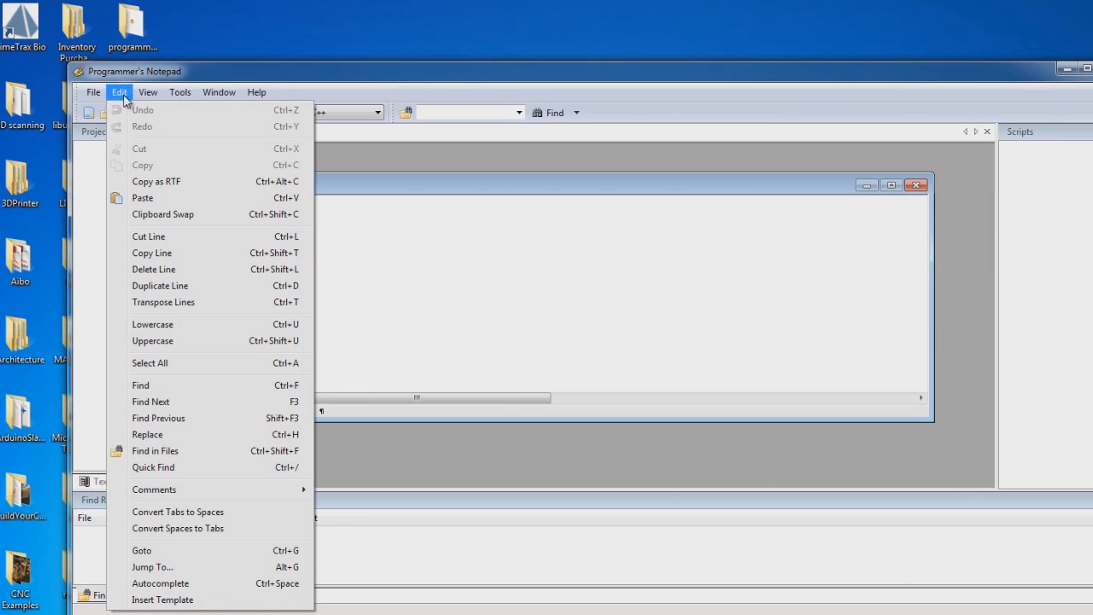
{"action": "mouse_move", "coordinate": [164, 454]}
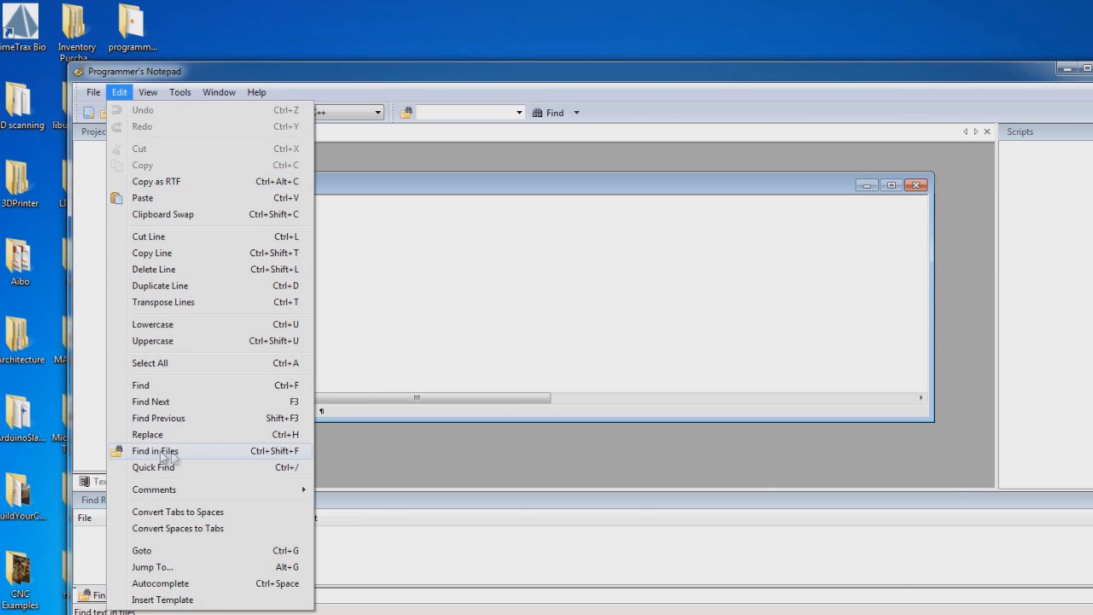
{"action": "mouse_move", "coordinate": [164, 458]}
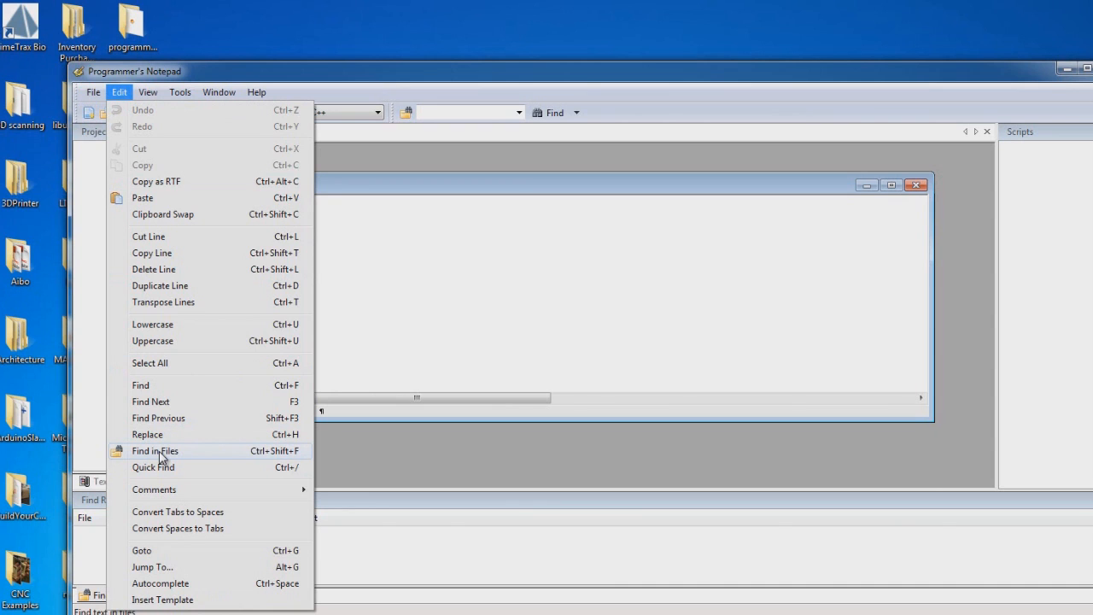
{"action": "left_click", "coordinate": [147, 92]}
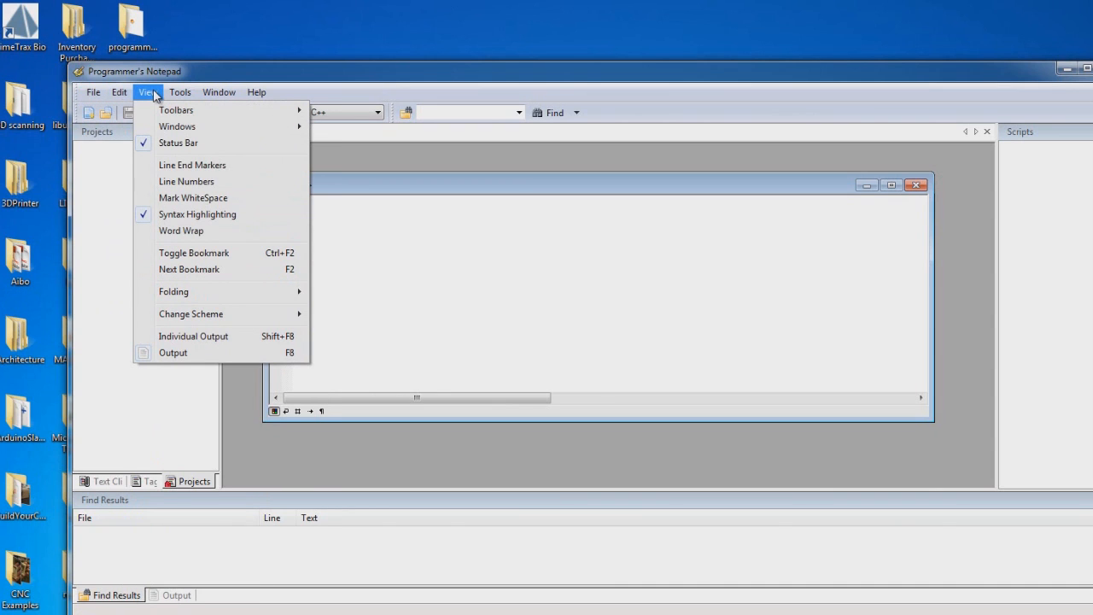
{"action": "mouse_move", "coordinate": [180, 291]}
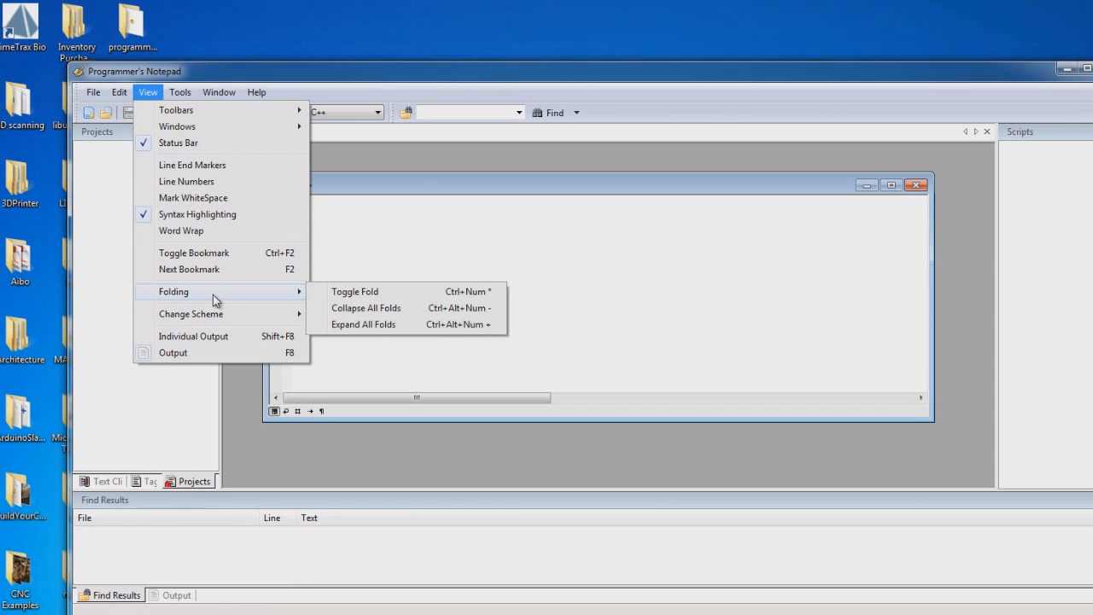
{"action": "mouse_move", "coordinate": [203, 300]}
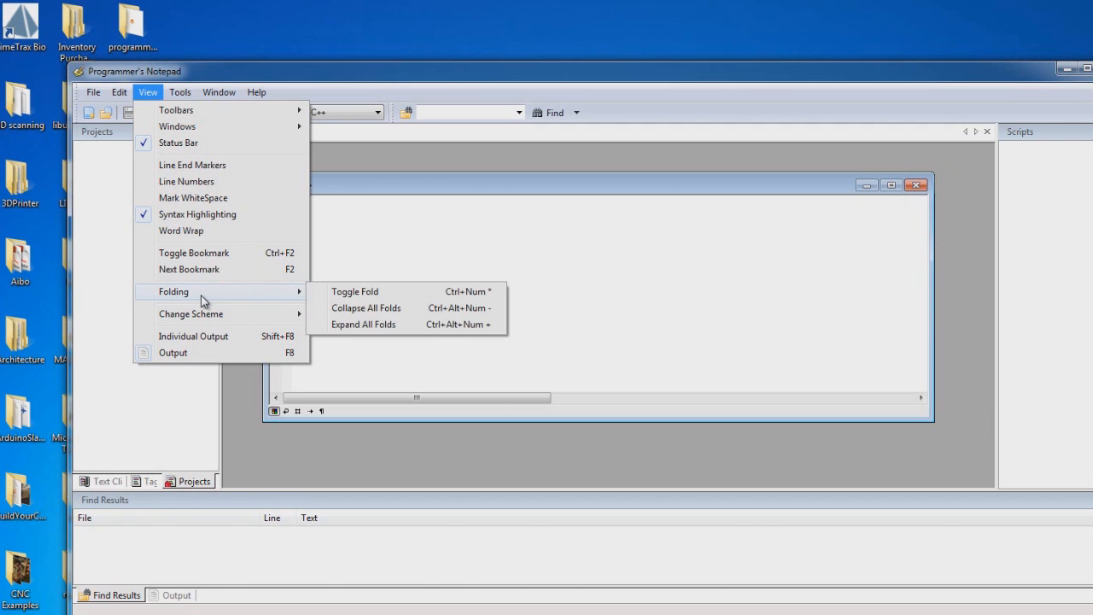
{"action": "mouse_move", "coordinate": [198, 213]}
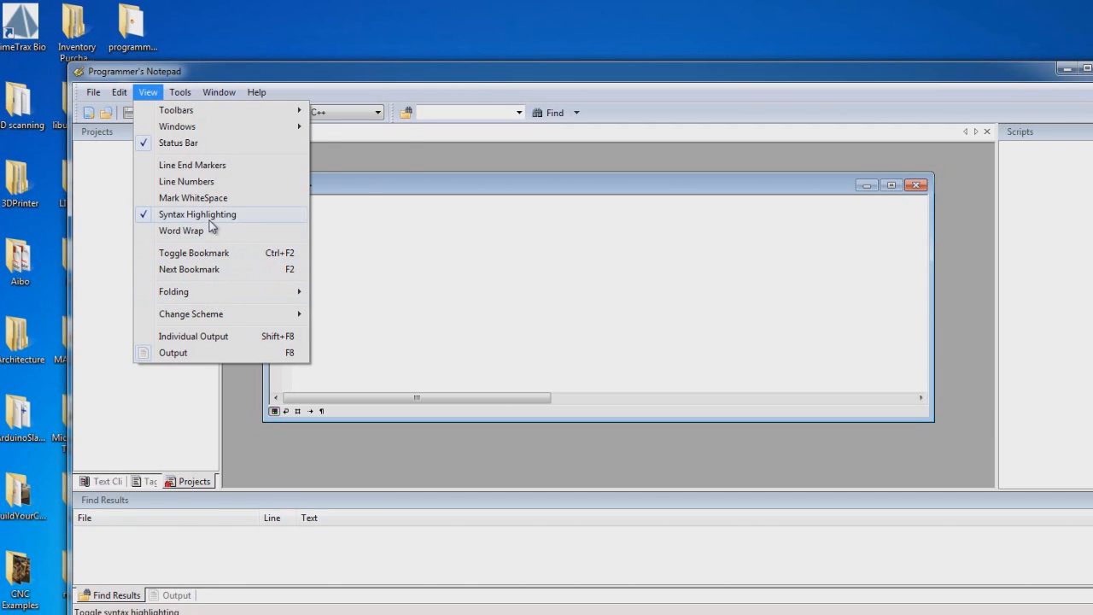
- Review the Tools menu's WinAVR Make All, Make Clean and Program entries, then show the Help menu
{"action": "left_click", "coordinate": [180, 92]}
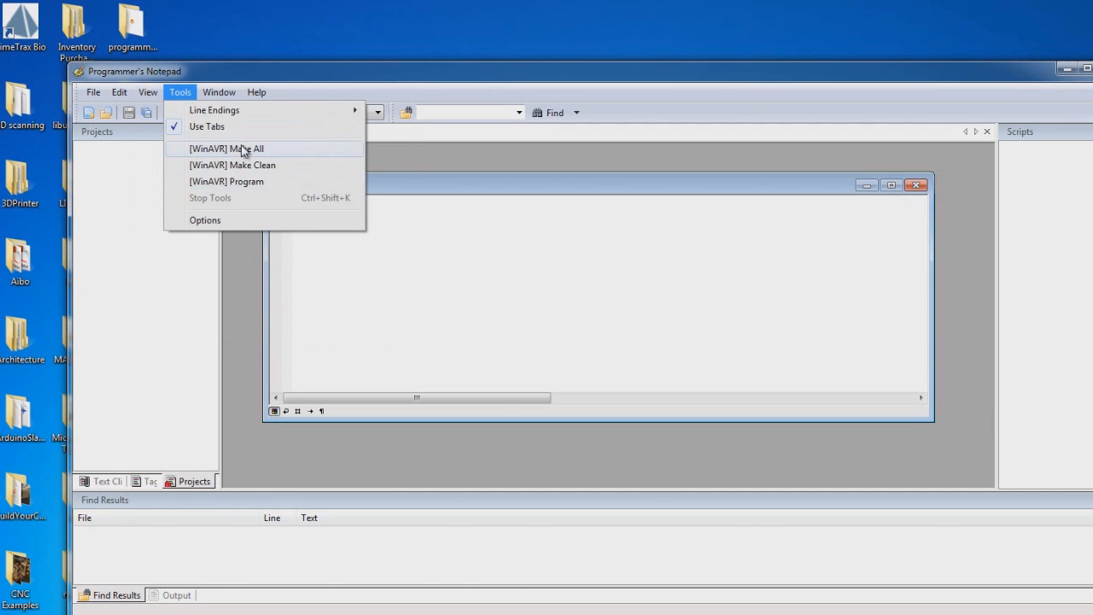
{"action": "mouse_move", "coordinate": [239, 188]}
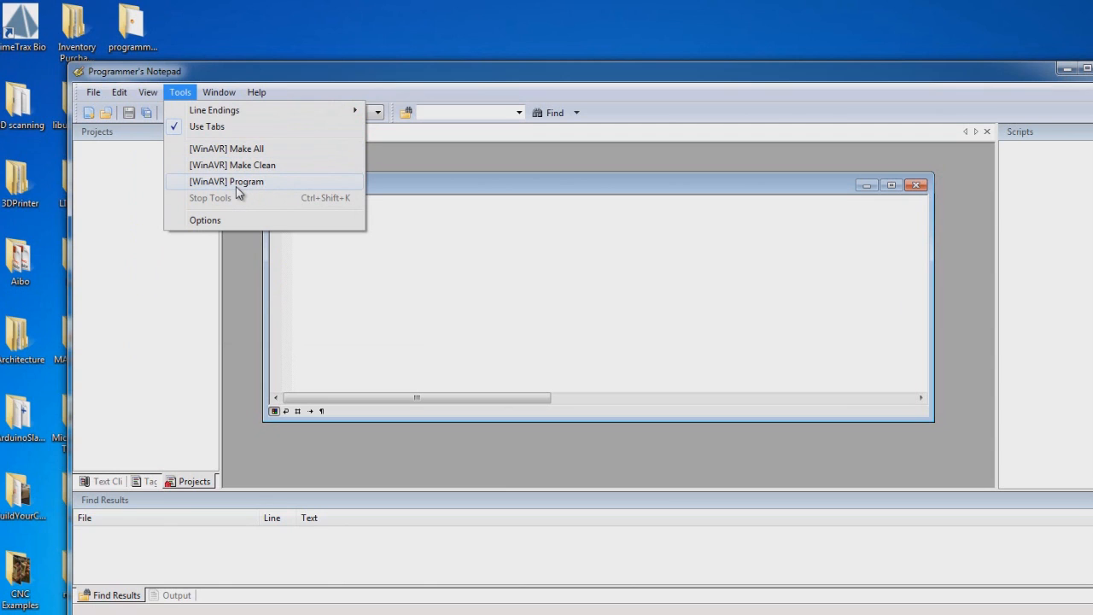
{"action": "mouse_move", "coordinate": [277, 186]}
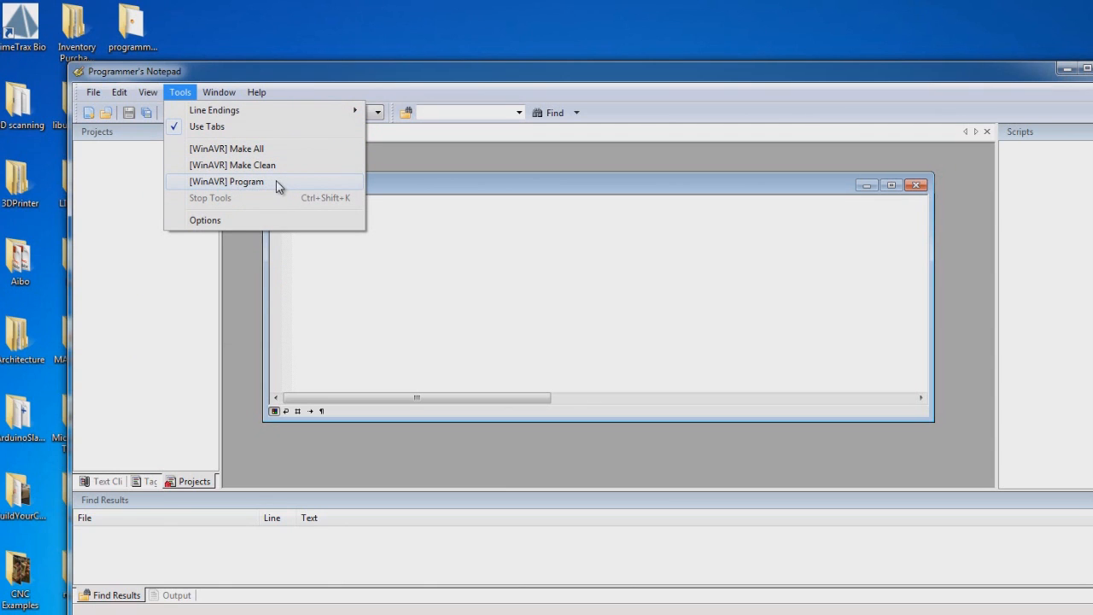
{"action": "mouse_move", "coordinate": [248, 188]}
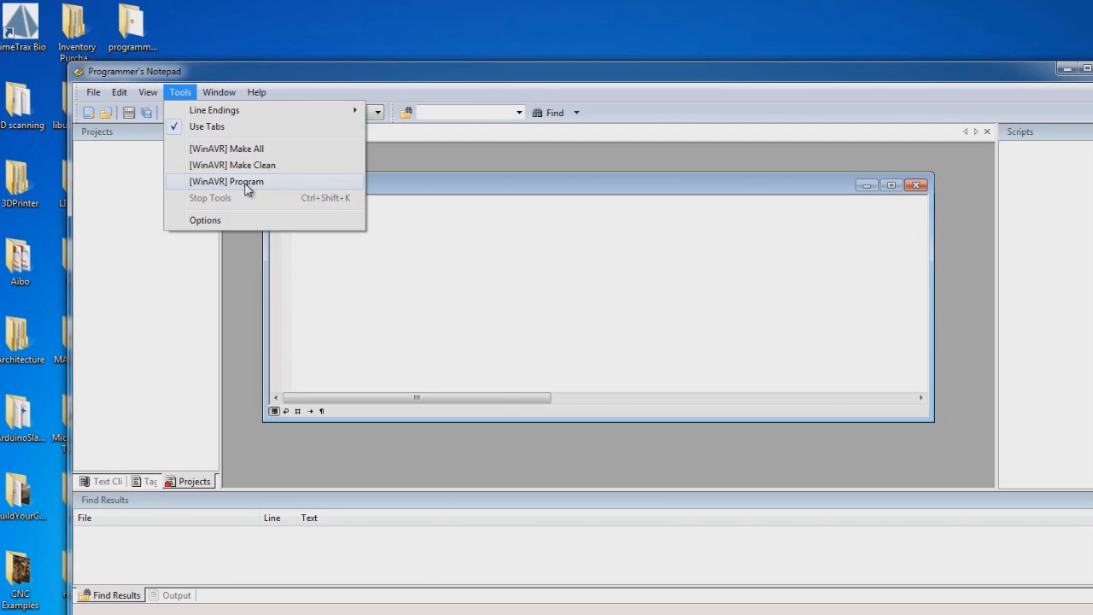
{"action": "left_click", "coordinate": [257, 93]}
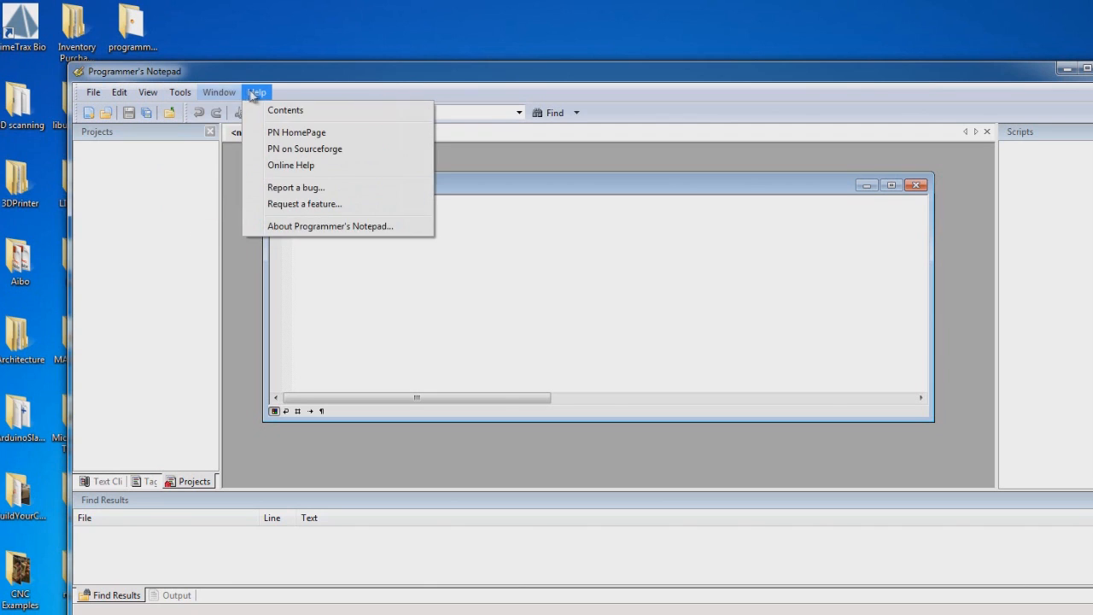